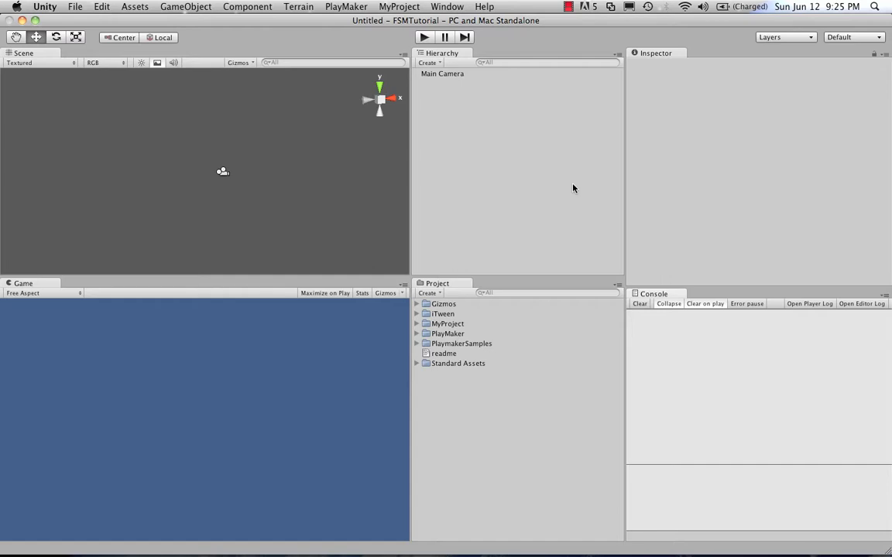
mouse_move(545, 173)
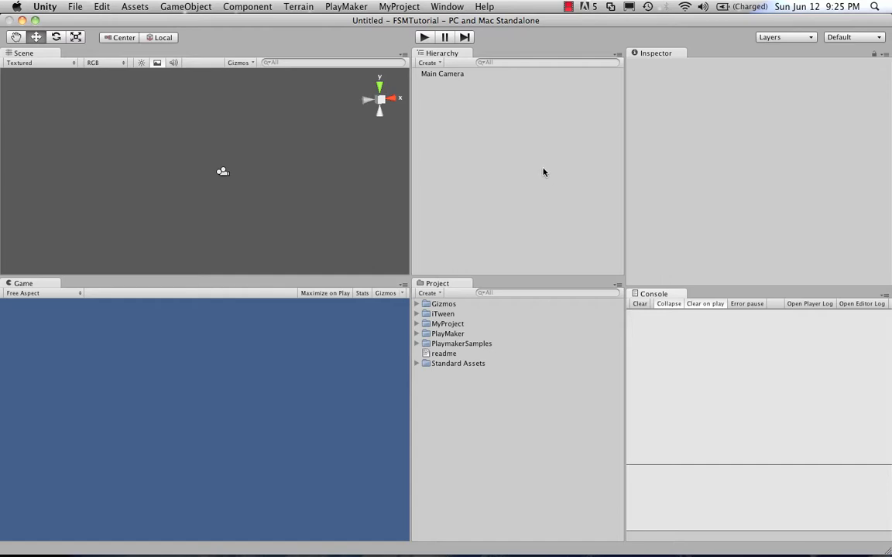
mouse_move(479, 164)
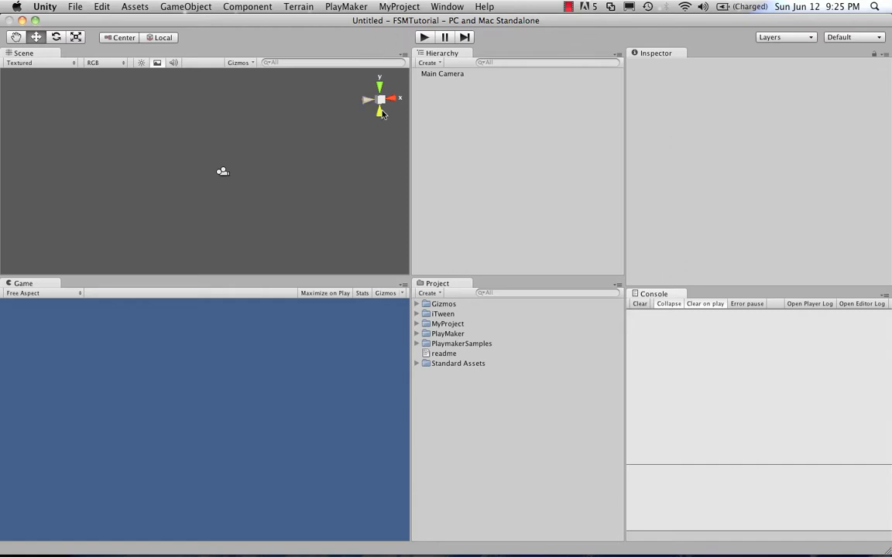
mouse_move(228, 179)
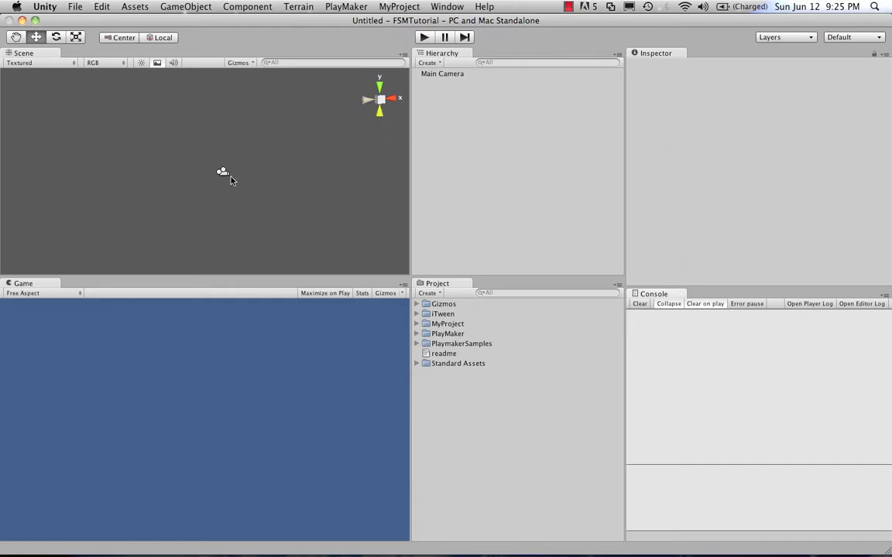
mouse_move(356, 165)
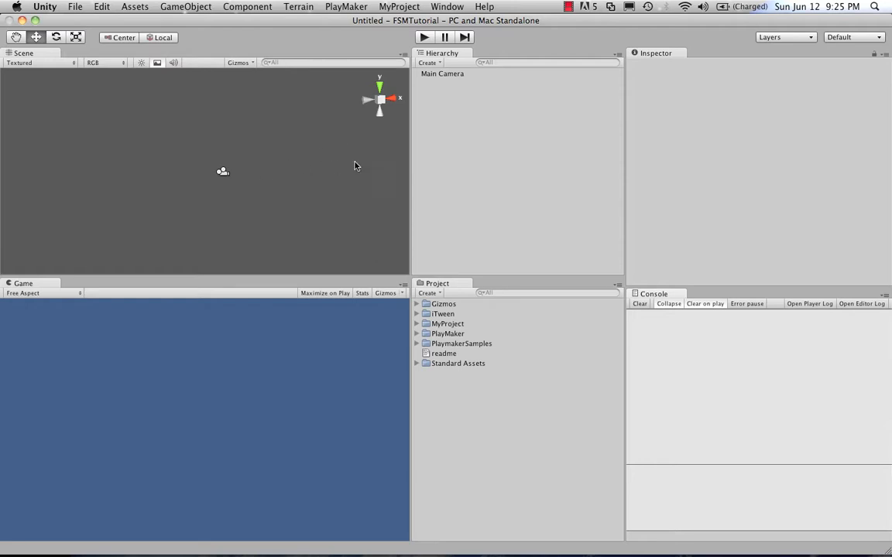
mouse_move(463, 185)
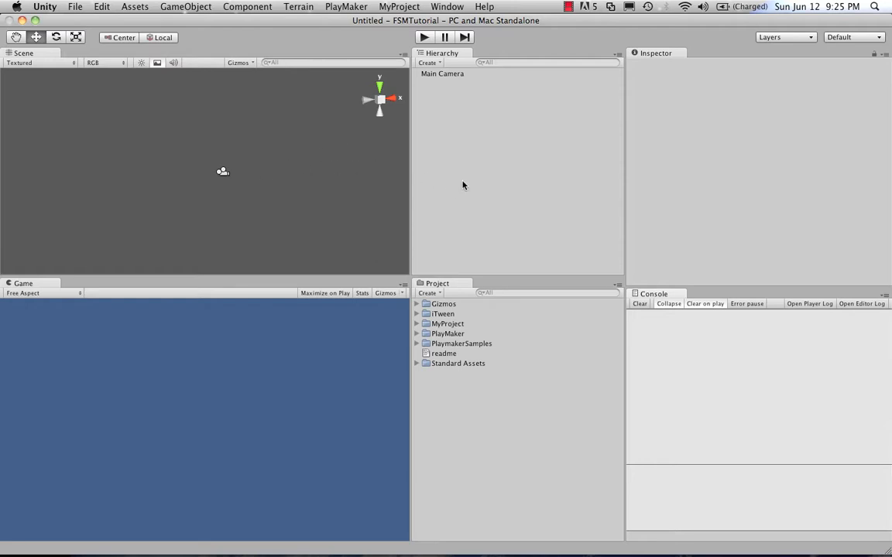
mouse_move(406, 56)
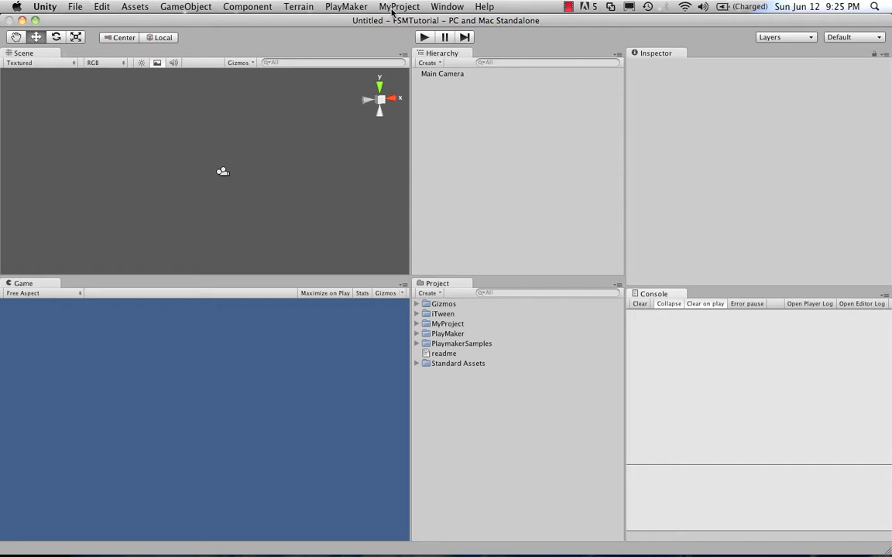
Step: Run MyProject > Create FSM Cube to generate the cube with its three-state FSM
click(398, 6)
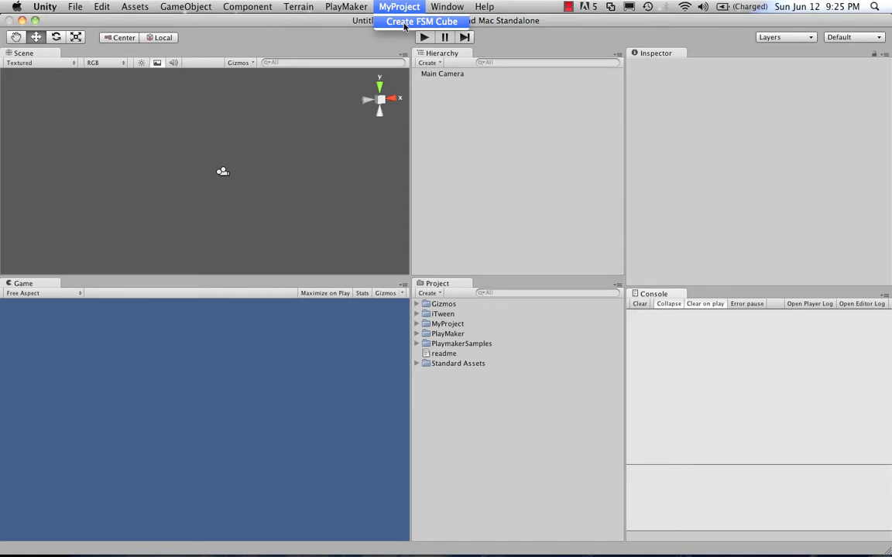
click(422, 21)
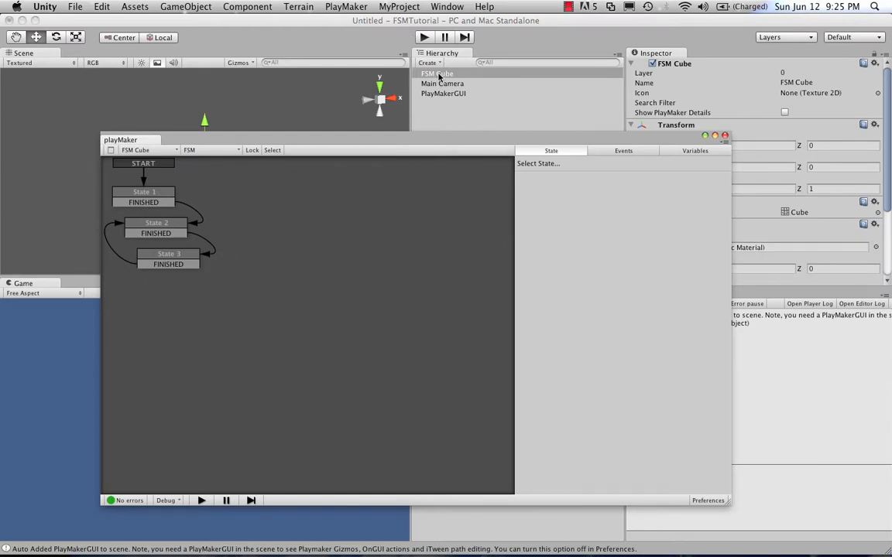
mouse_move(442, 79)
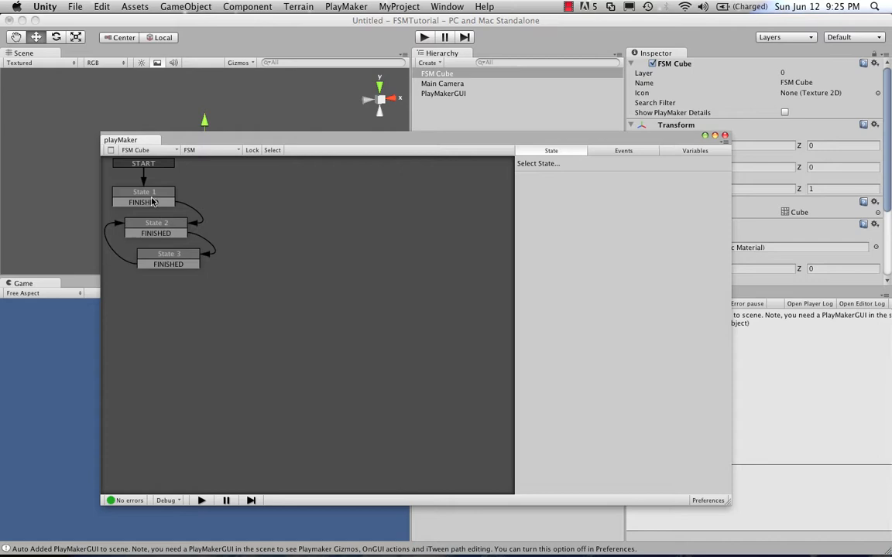
Step: Select State 1 to view its Set Vector3 Value actions for Original, Target and Temp
click(144, 192)
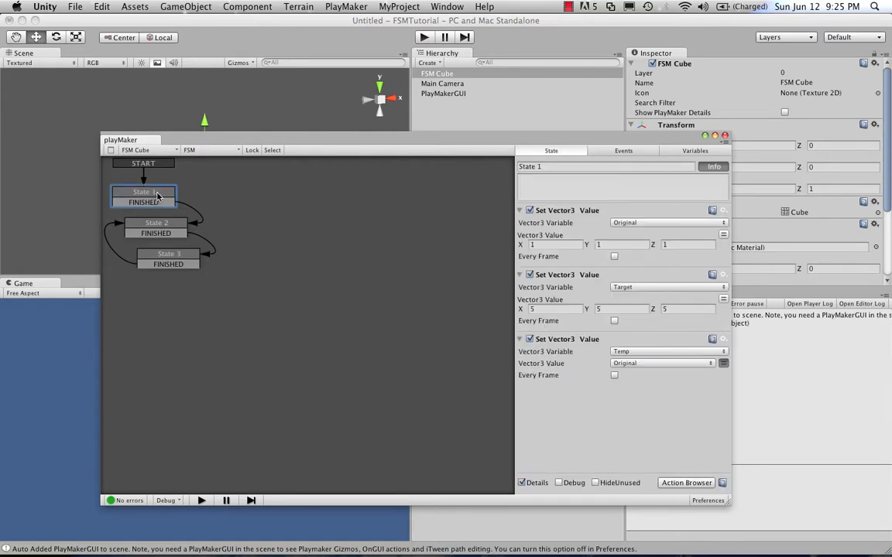
mouse_move(207, 219)
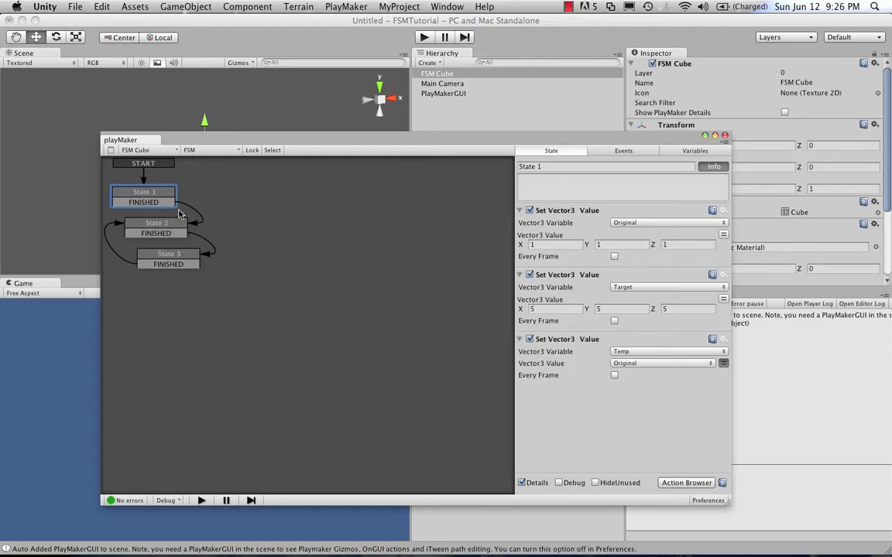
mouse_move(568, 249)
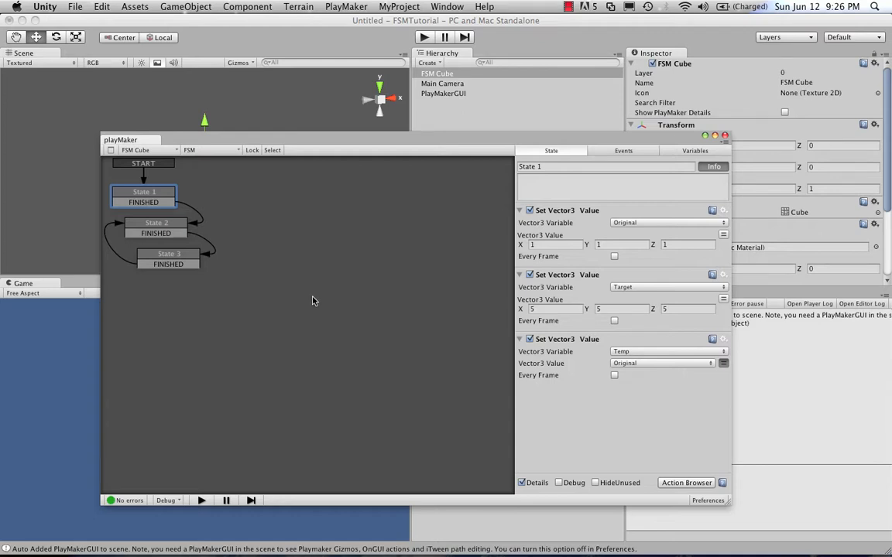
mouse_move(314, 297)
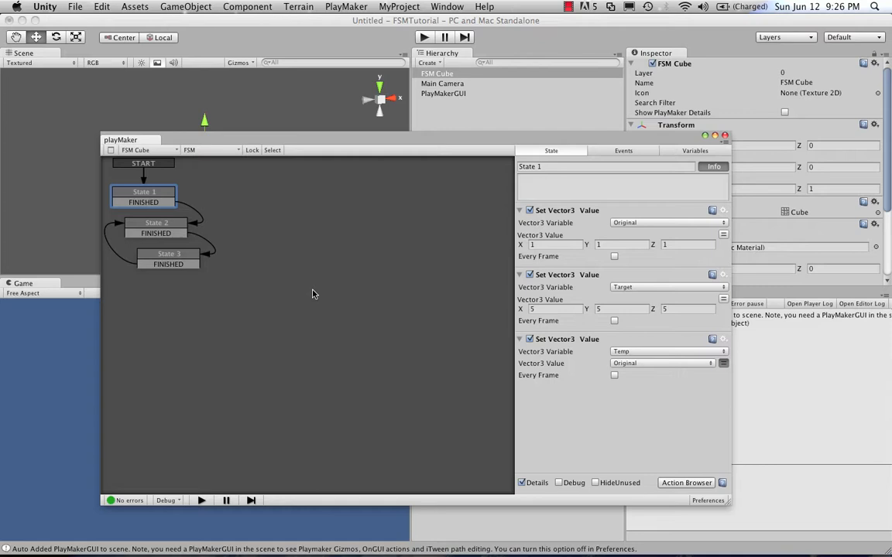
mouse_move(318, 234)
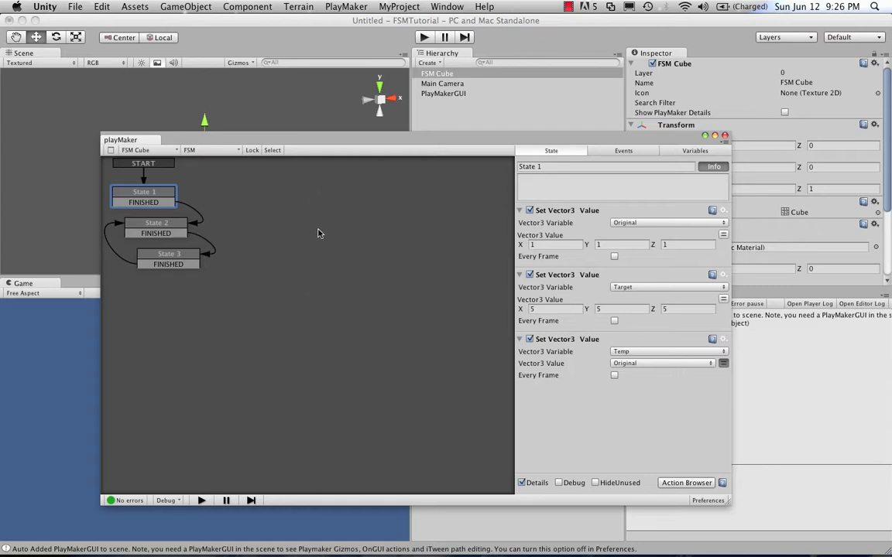
mouse_move(422, 50)
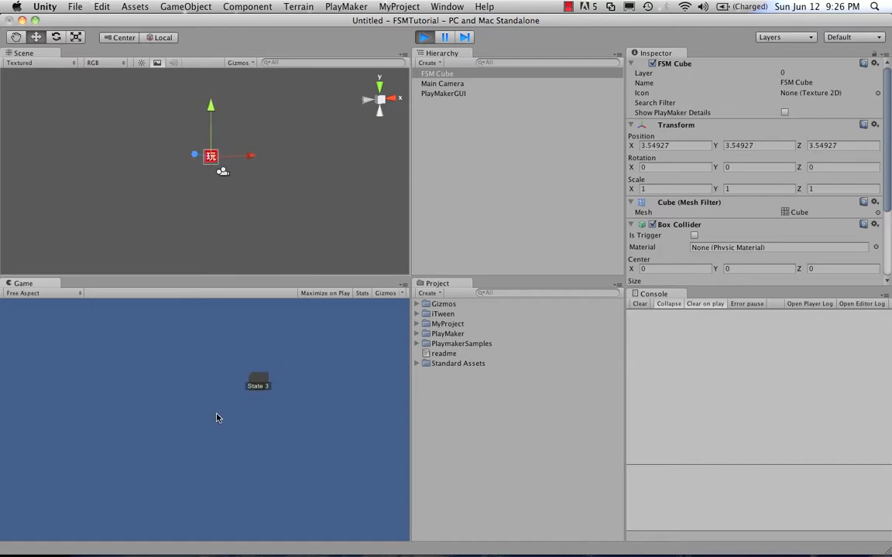
Step: Exit play mode so the FSM Cube returns to position 0,0,0
drag(257, 385, 228, 416)
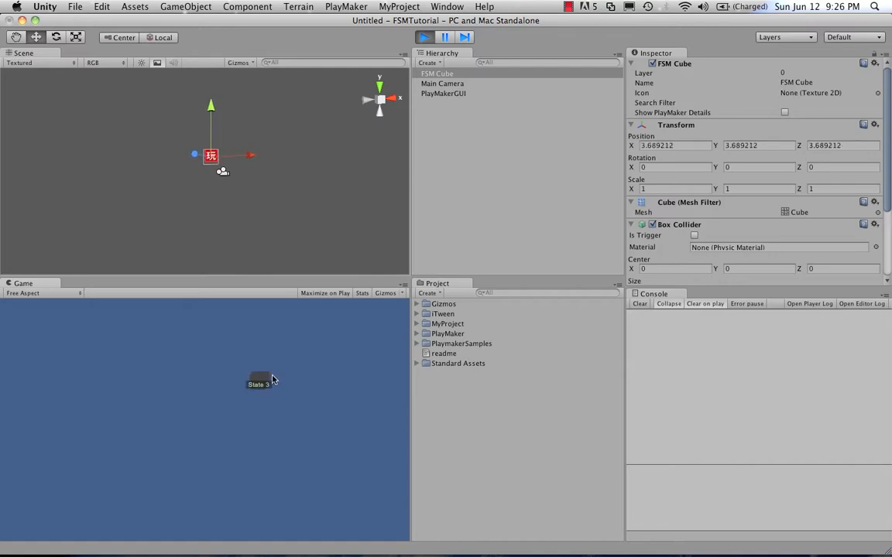
click(424, 37)
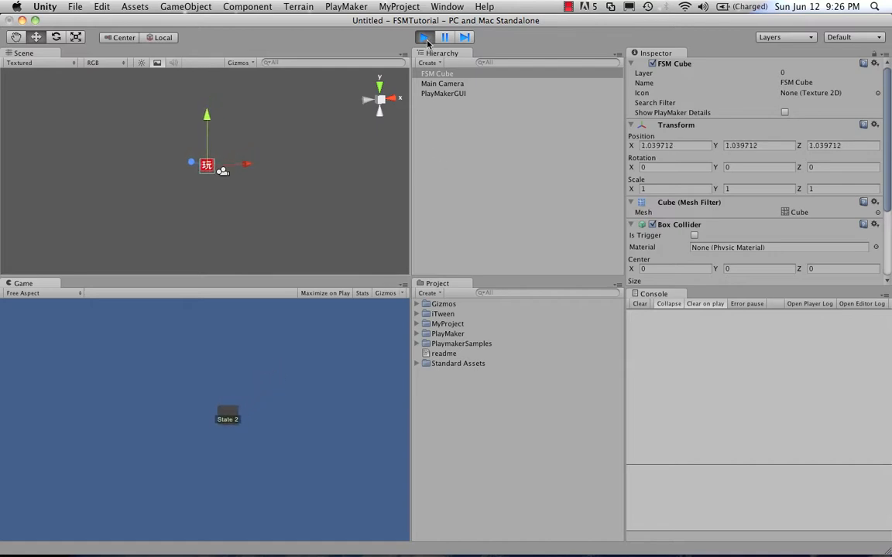
click(423, 38)
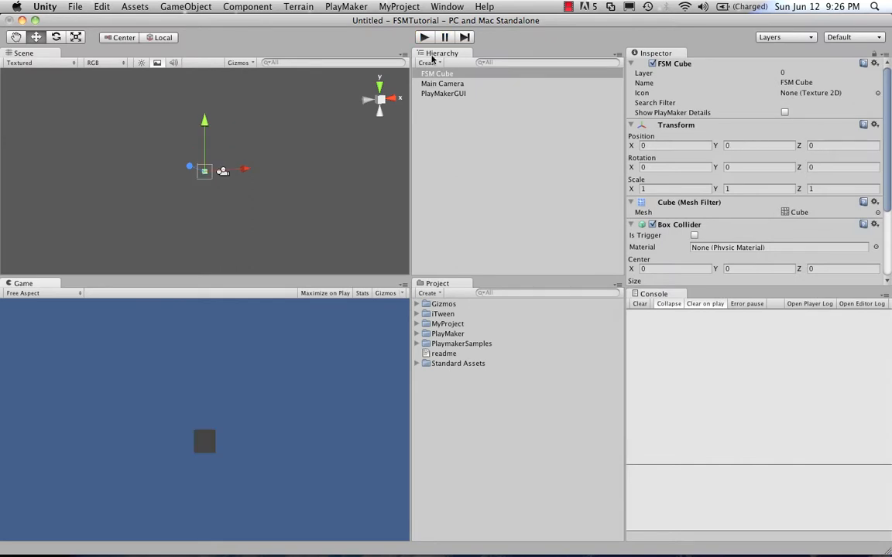
mouse_move(609, 142)
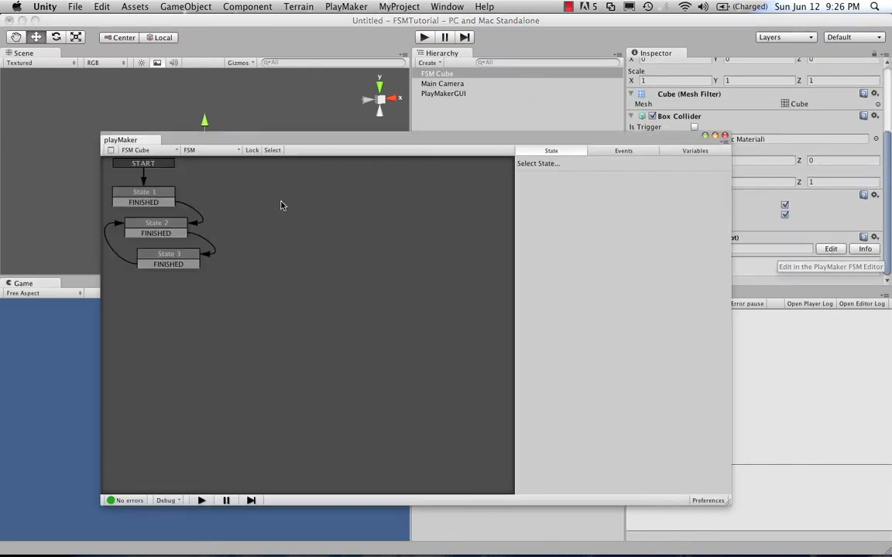
Step: Select State 1 again to show its three Set Vector3 Value actions
click(143, 192)
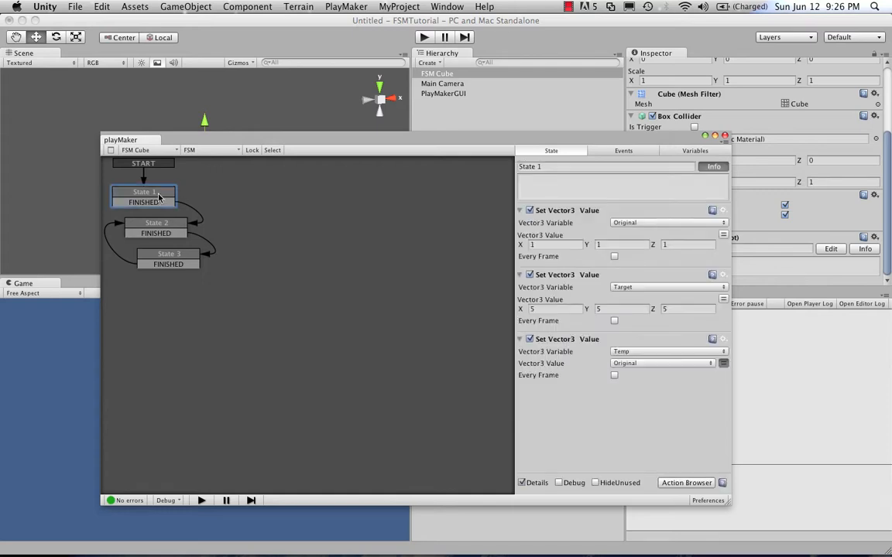
mouse_move(199, 224)
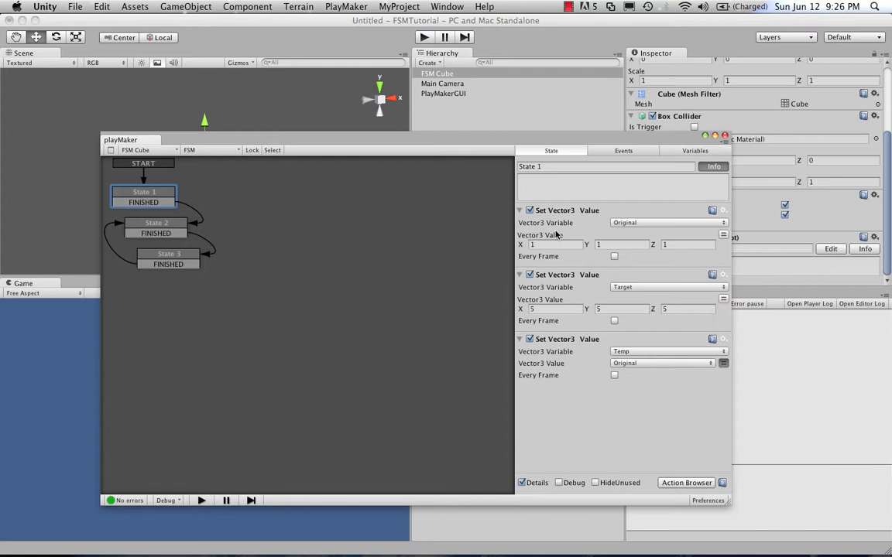
mouse_move(559, 217)
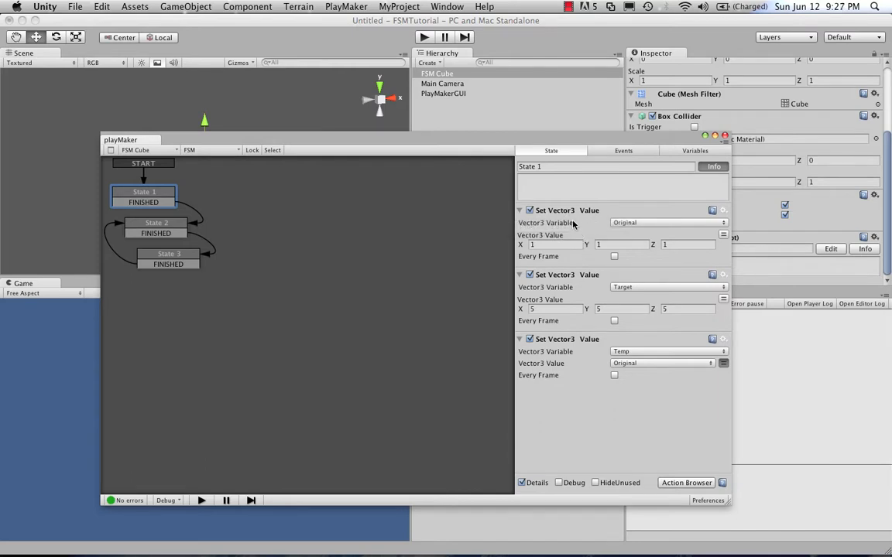
mouse_move(618, 315)
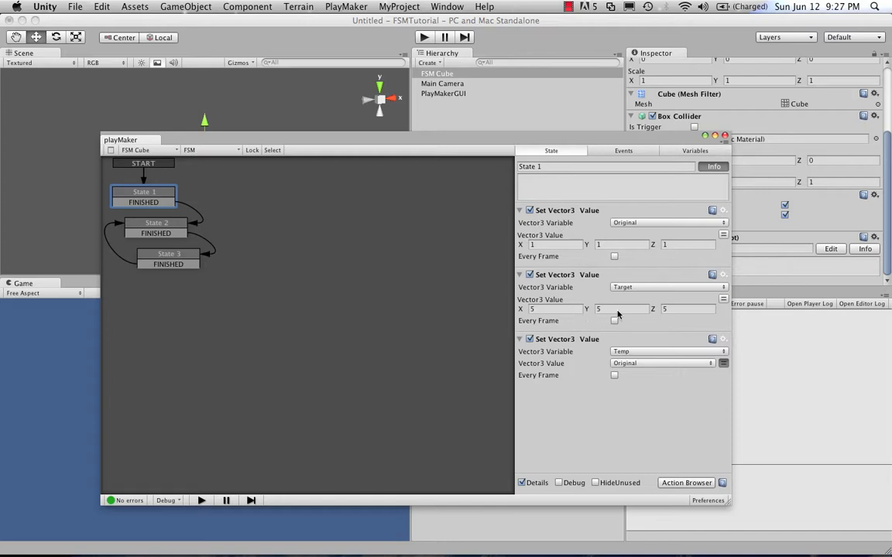
mouse_move(674, 182)
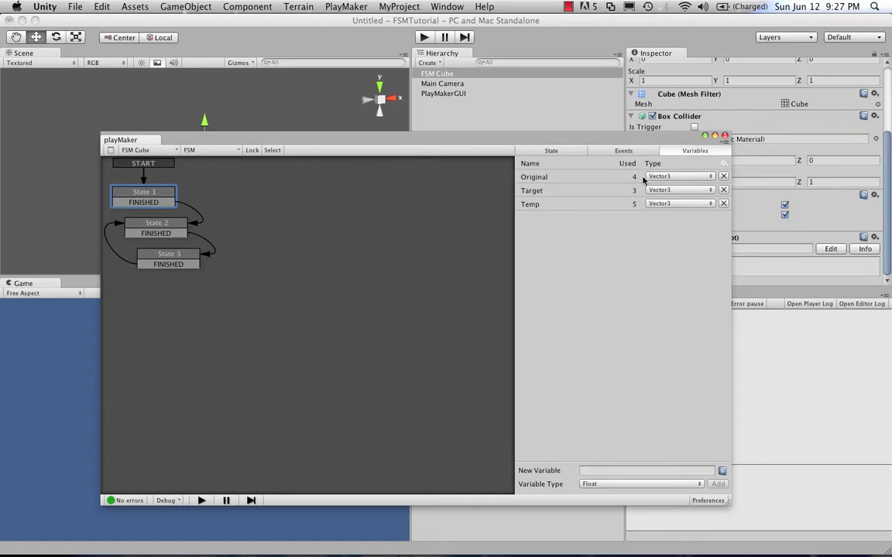
mouse_move(553, 181)
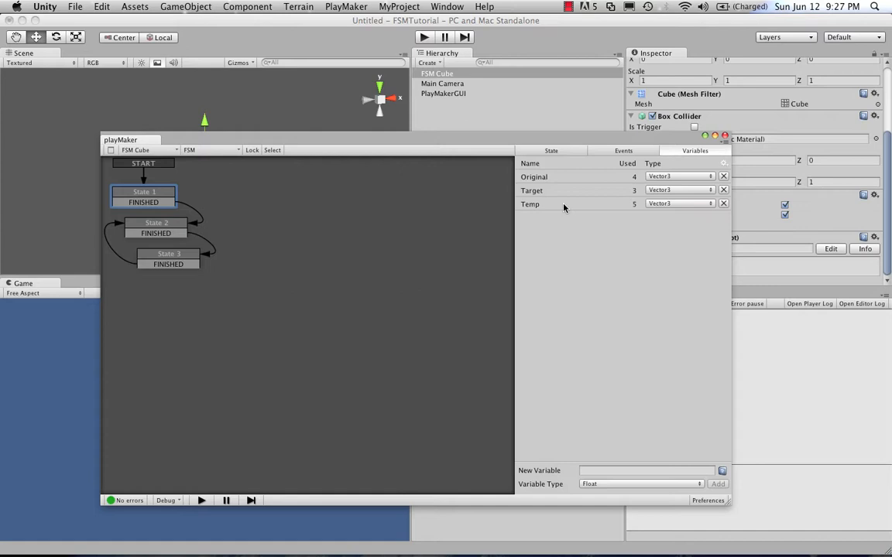
mouse_move(657, 196)
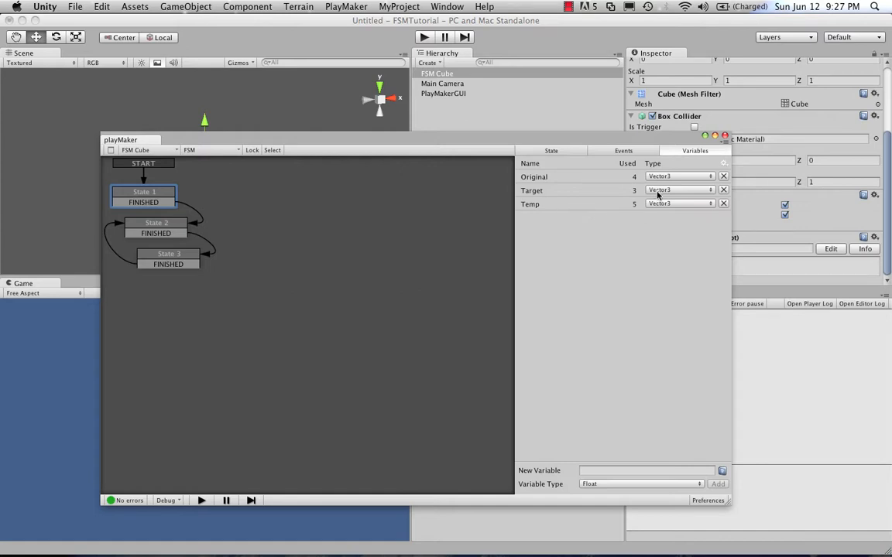
click(551, 150)
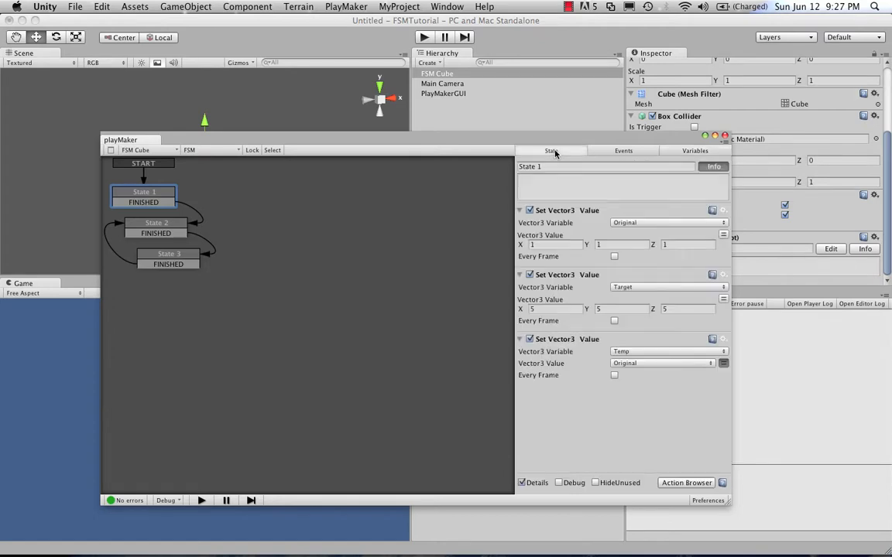
mouse_move(192, 209)
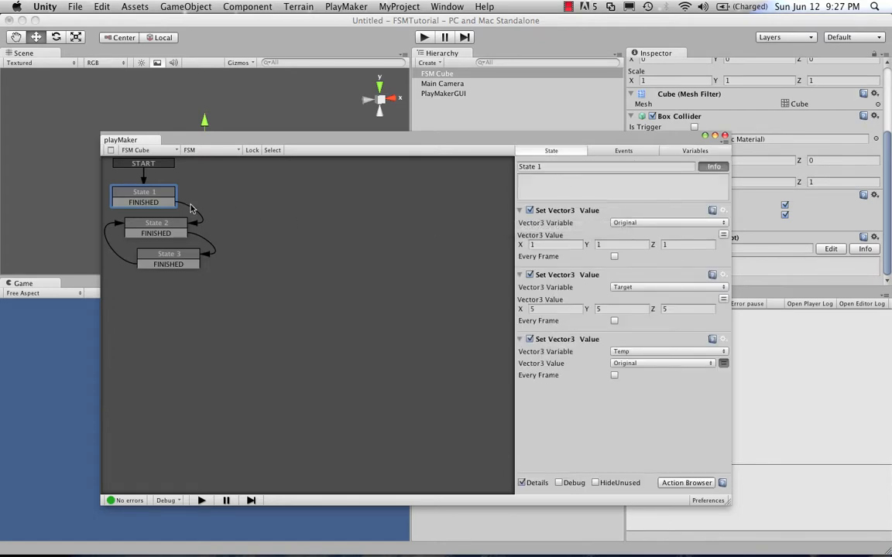
mouse_move(583, 365)
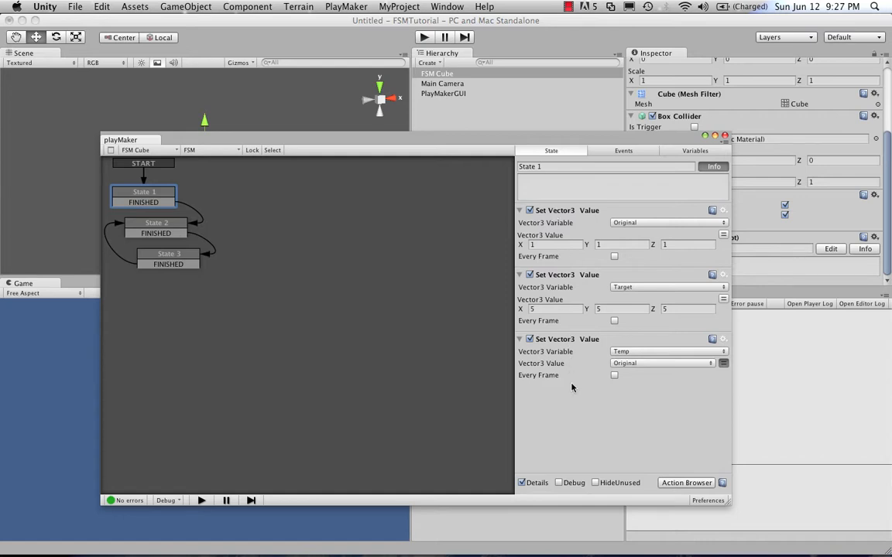
mouse_move(164, 228)
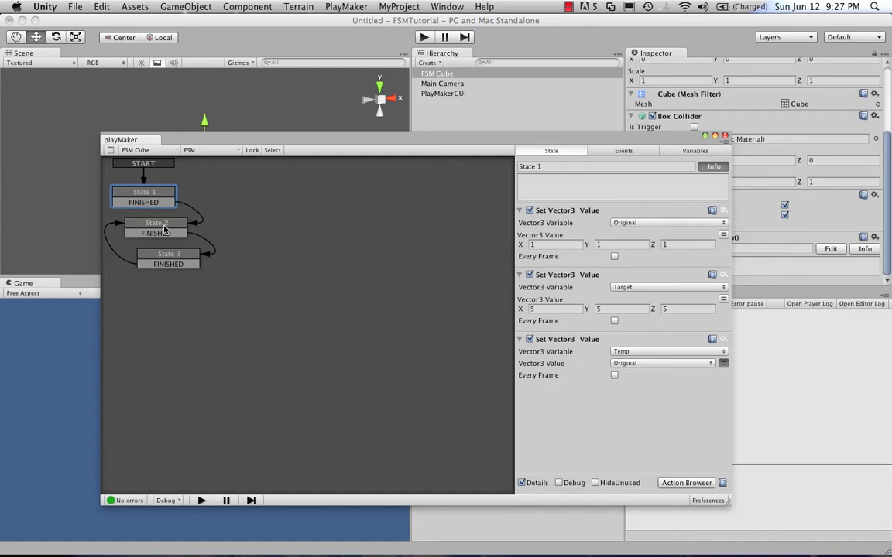
Step: Inspect State 2 and State 3's Vector3 Interpolate and Set Position actions, then return to State 1
click(155, 225)
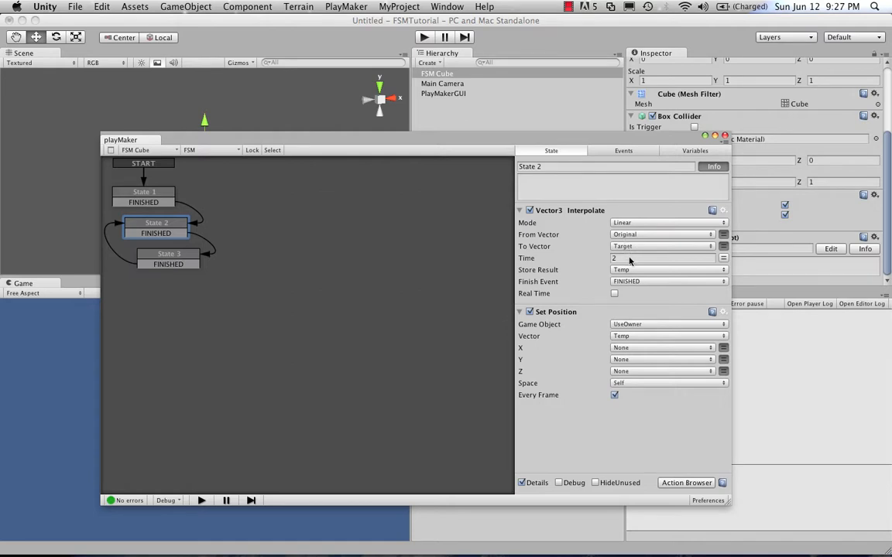
mouse_move(621, 270)
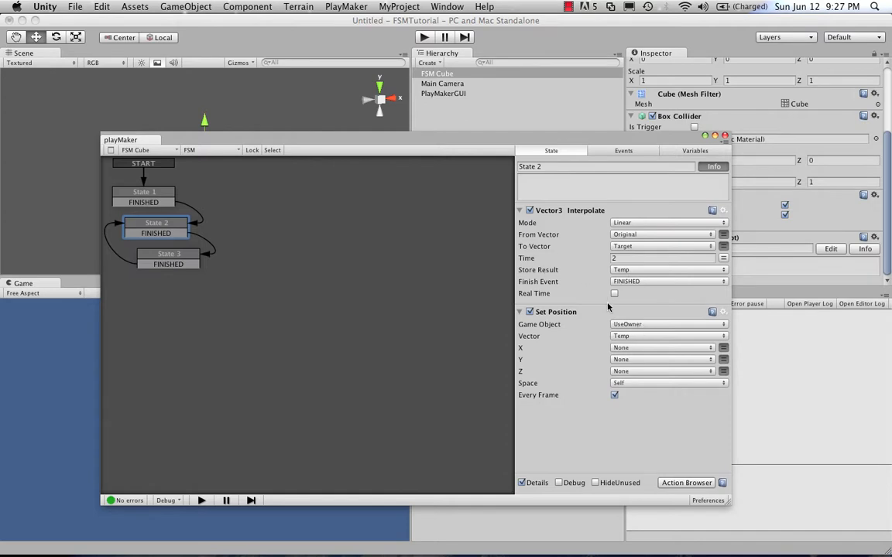
mouse_move(629, 344)
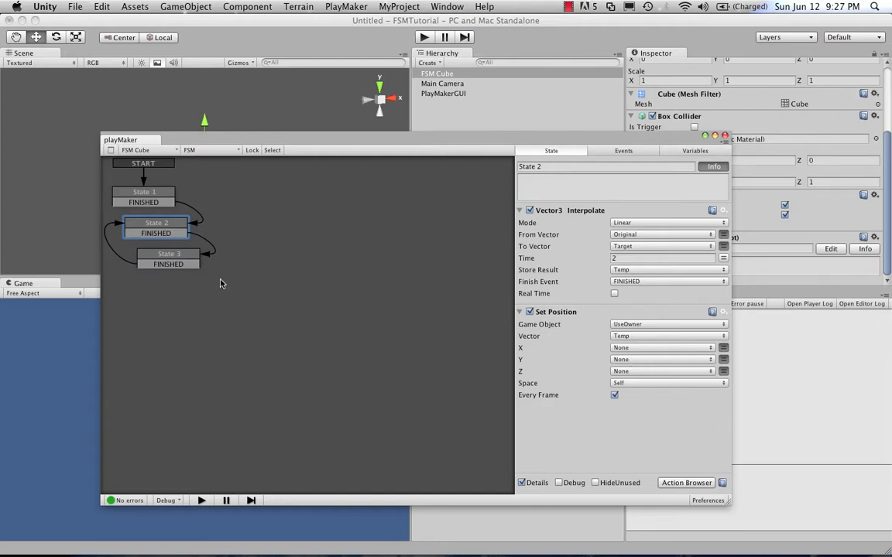
click(168, 253)
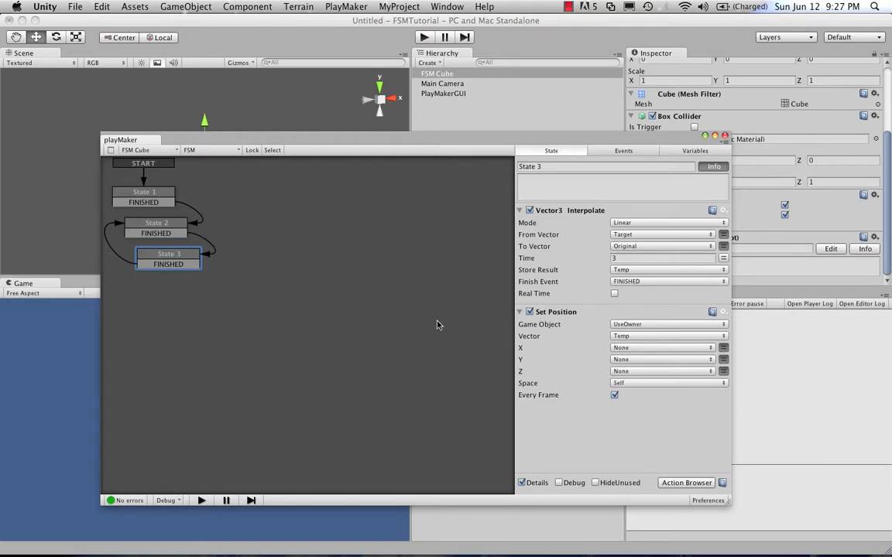
mouse_move(640, 258)
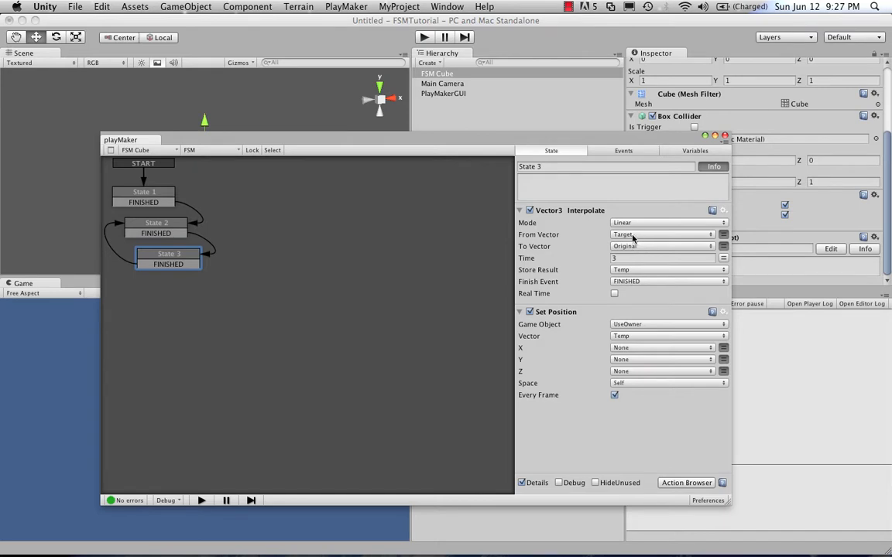
mouse_move(597, 280)
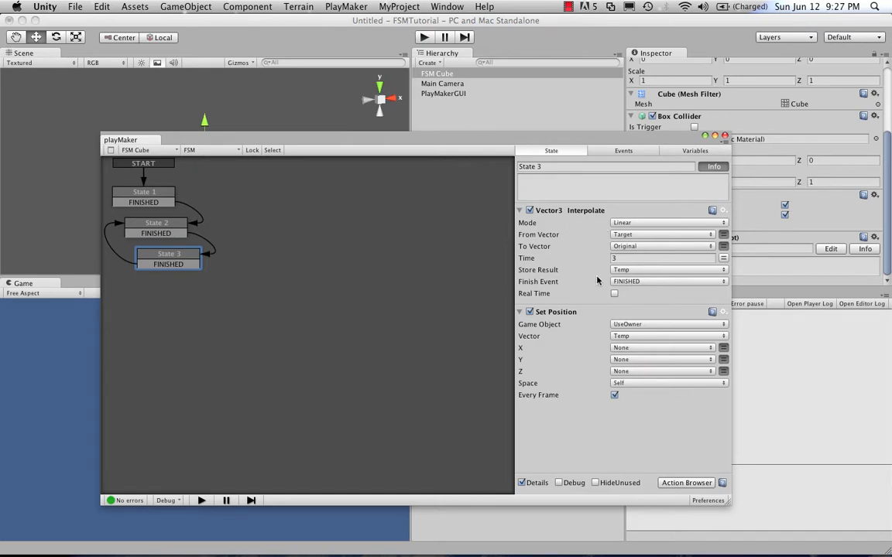
mouse_move(621, 259)
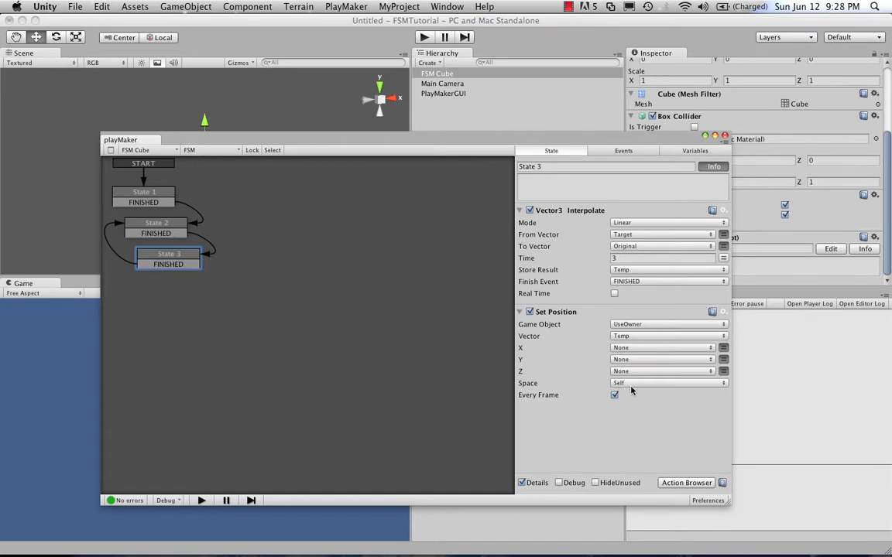
mouse_move(617, 346)
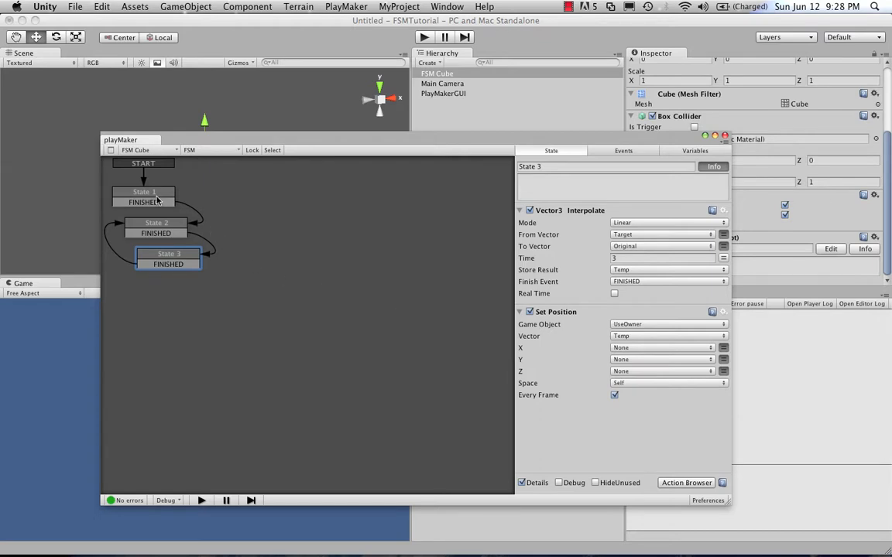
click(143, 192)
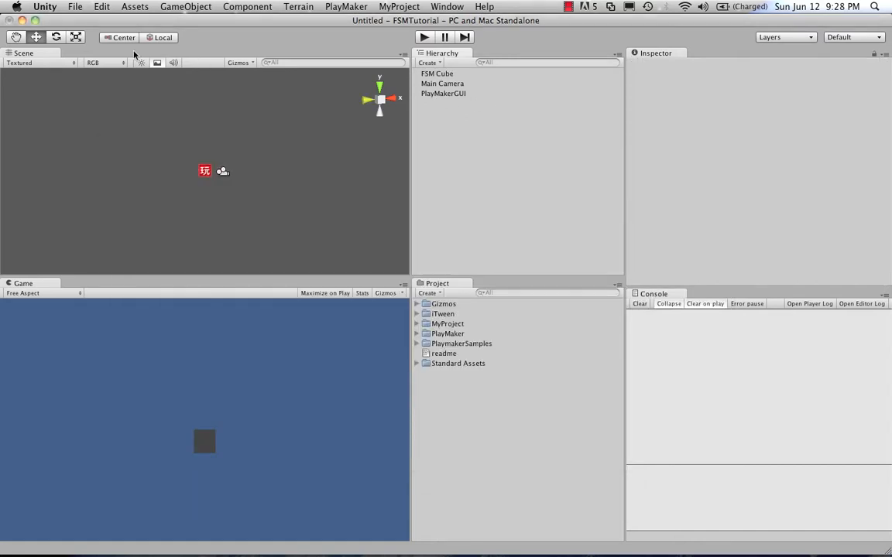
Step: Start a new scene via File > New Scene, leaving only the Main Camera
click(75, 6)
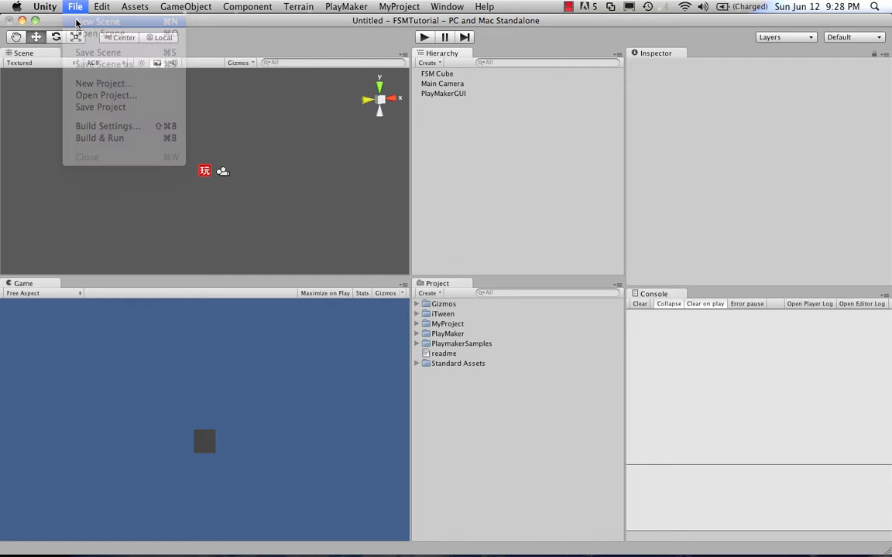
click(98, 20)
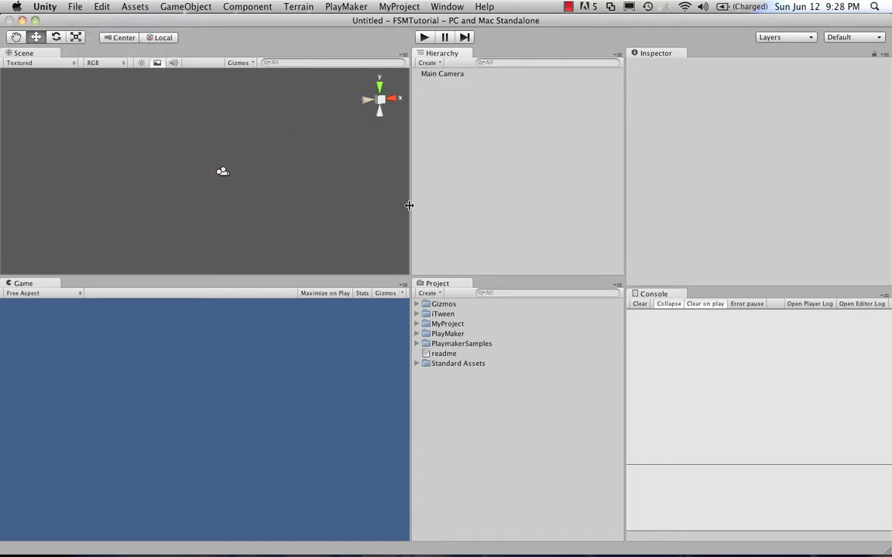
click(185, 6)
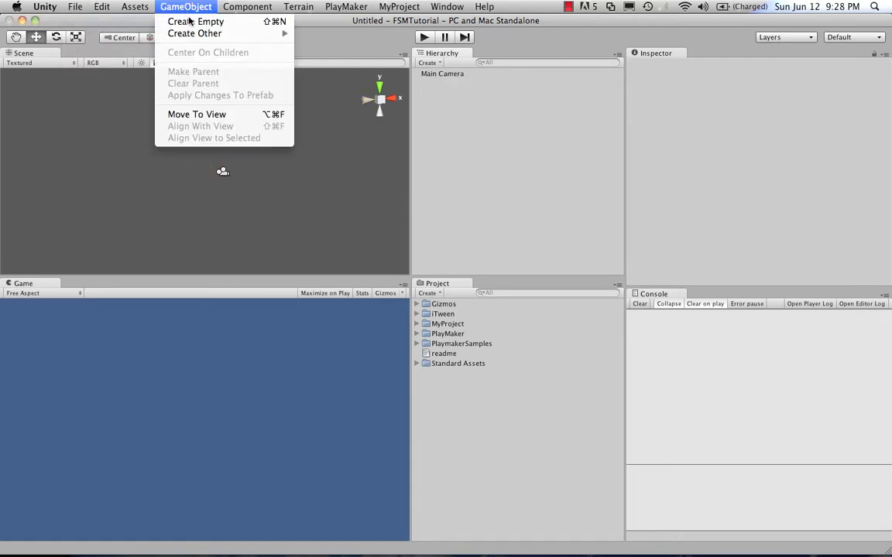
mouse_move(195, 21)
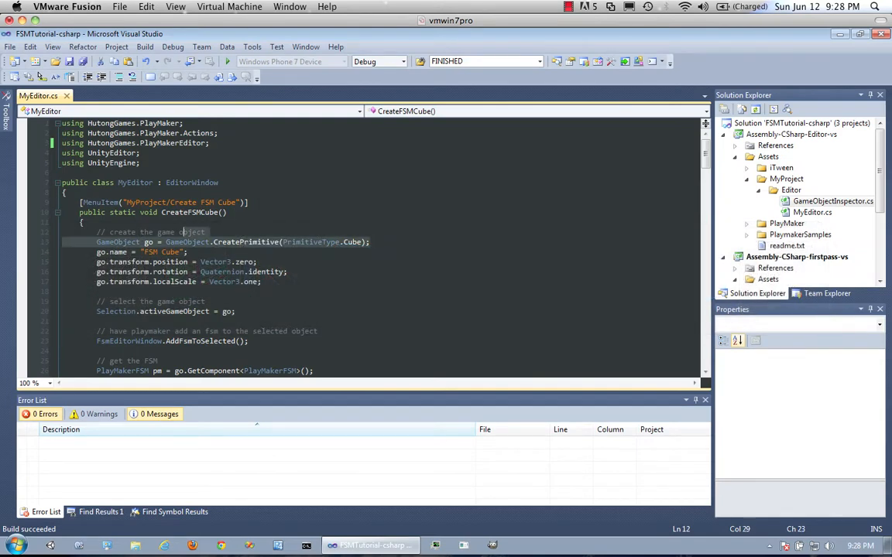
Step: Highlight the go variable in MyEditor.cs and scroll through the CreateFSMCube method
click(99, 252)
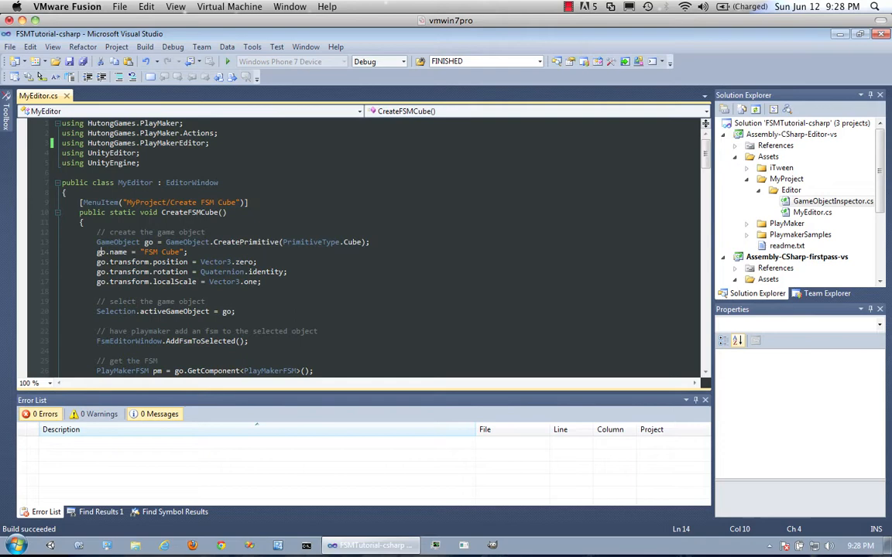
double_click(148, 242)
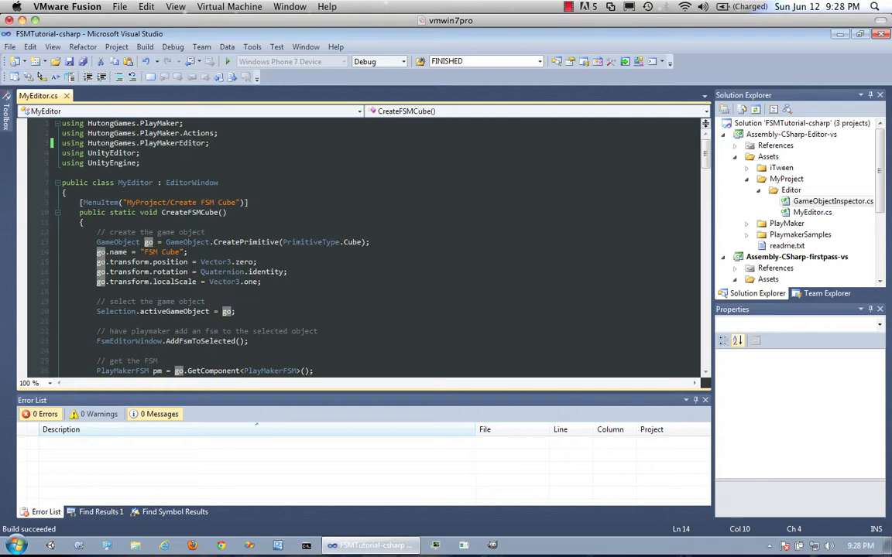
scroll(down, 3)
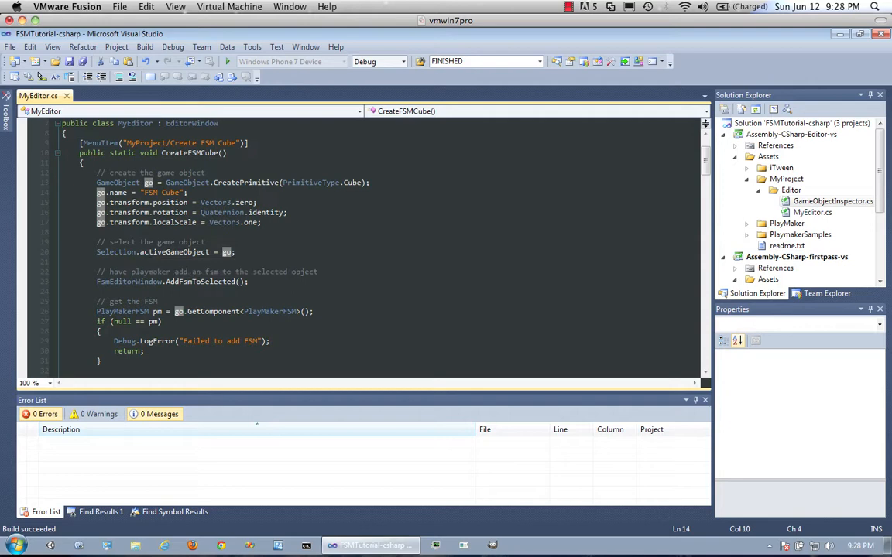
double_click(174, 251)
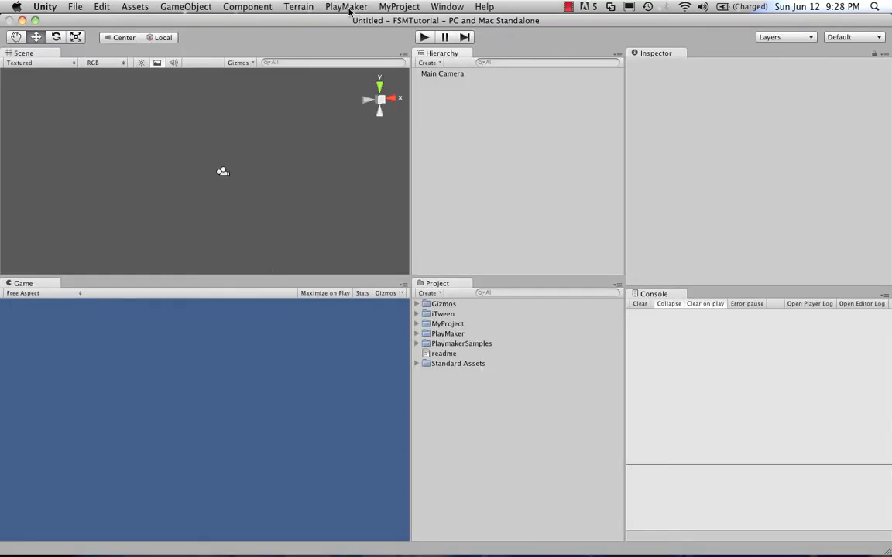
Step: Add a plain Cube at 0,0,0 through GameObject > Create Other > Cube
click(185, 6)
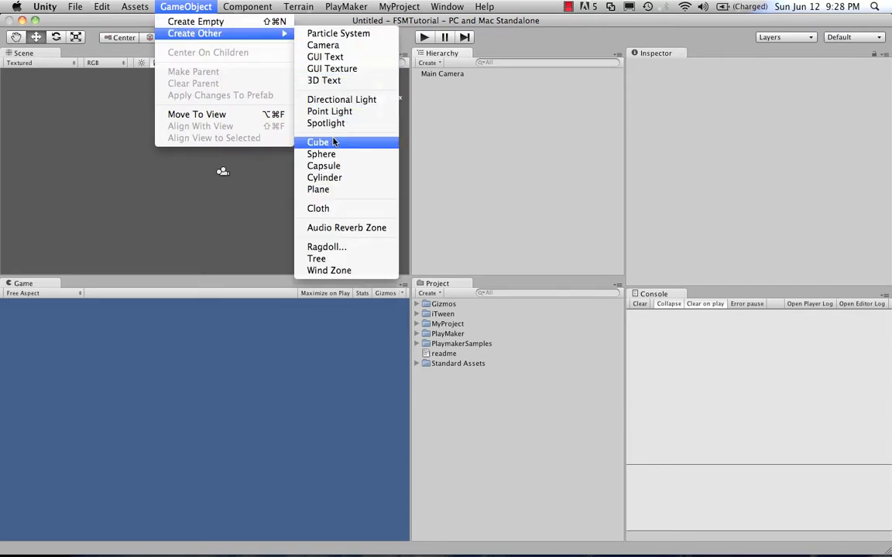
click(317, 142)
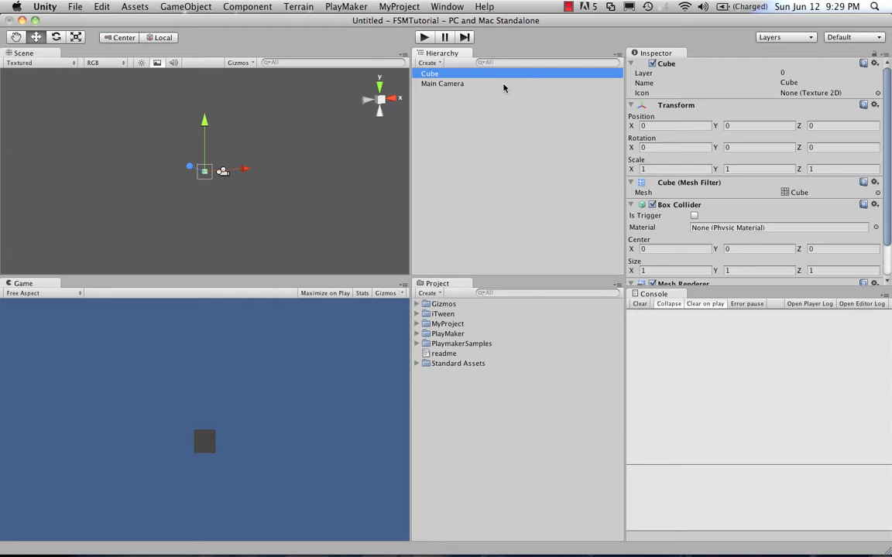
mouse_move(421, 73)
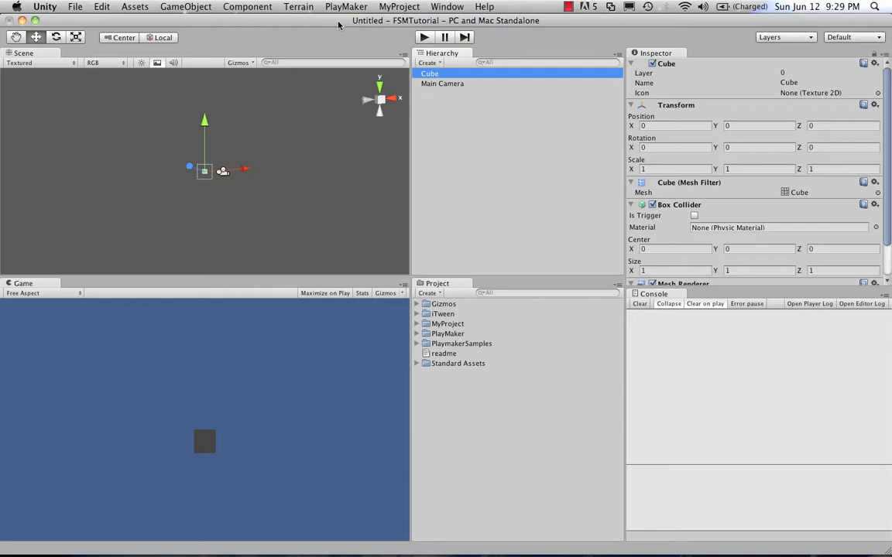
click(346, 6)
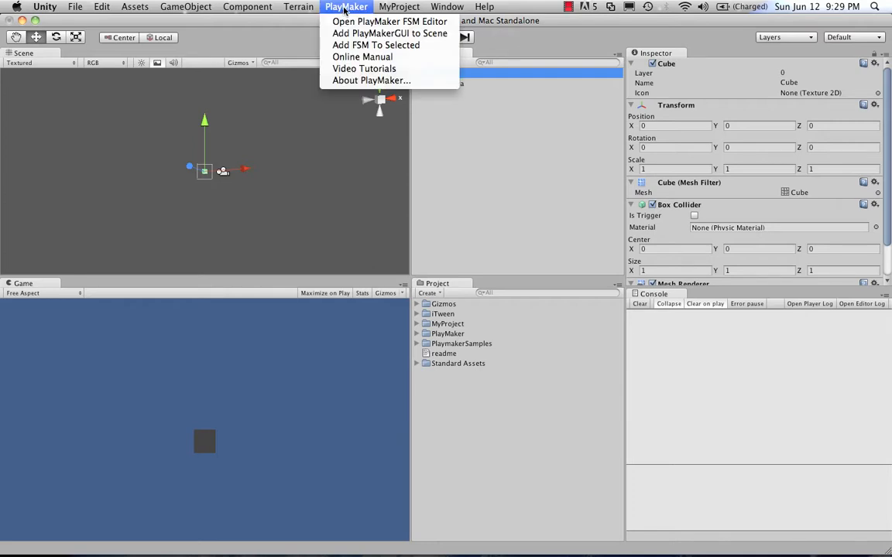
mouse_move(375, 45)
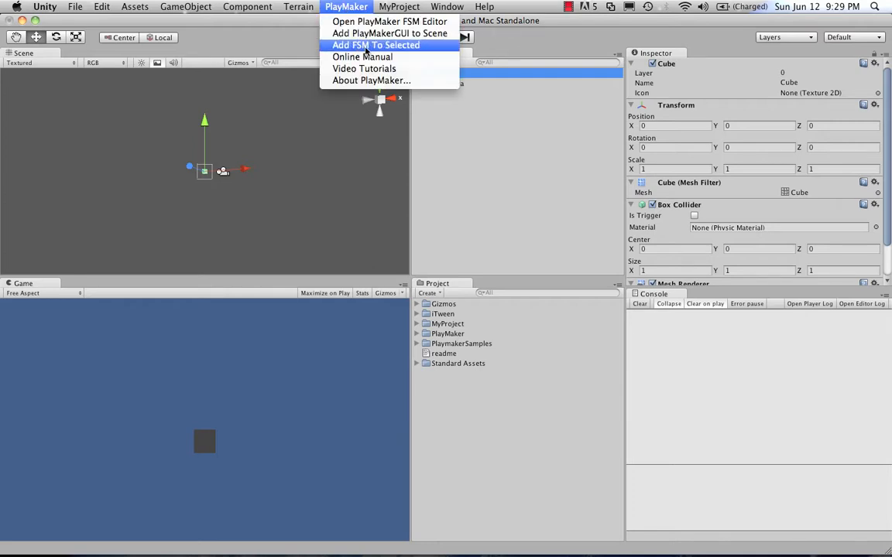
mouse_move(364, 50)
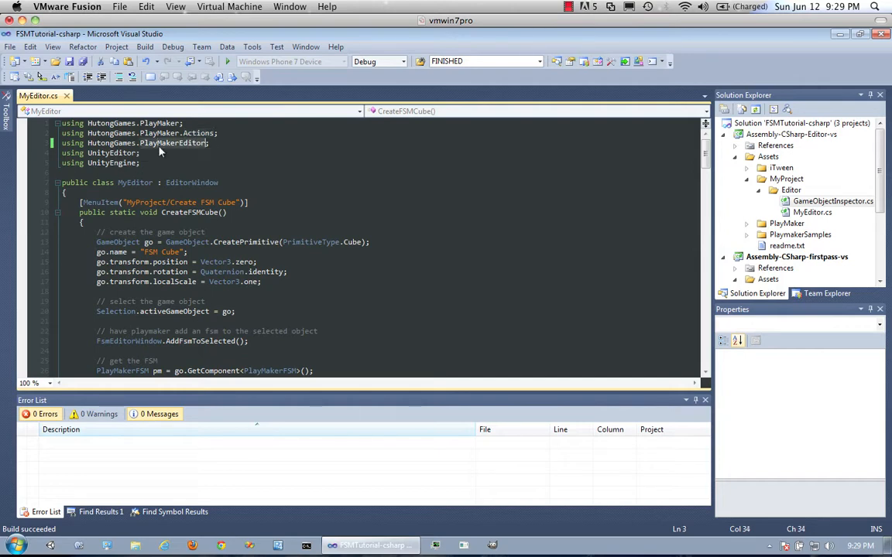
Step: Scroll through CreateFSMCube and highlight its AddFsmToSelected call
scroll(down, 3)
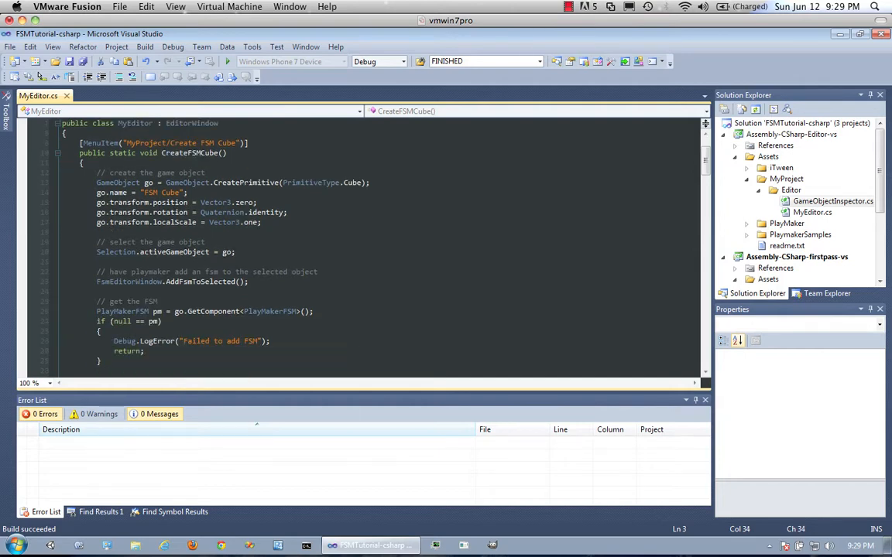
double_click(129, 282)
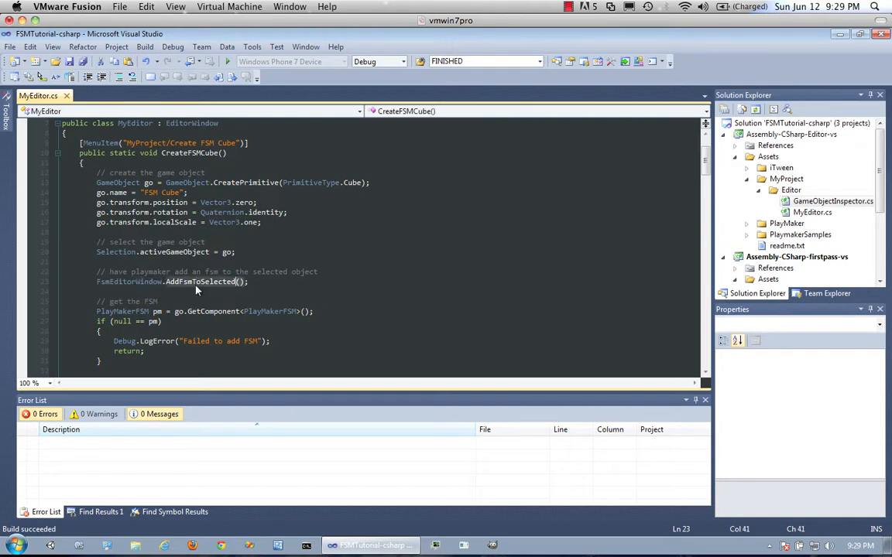
double_click(200, 281)
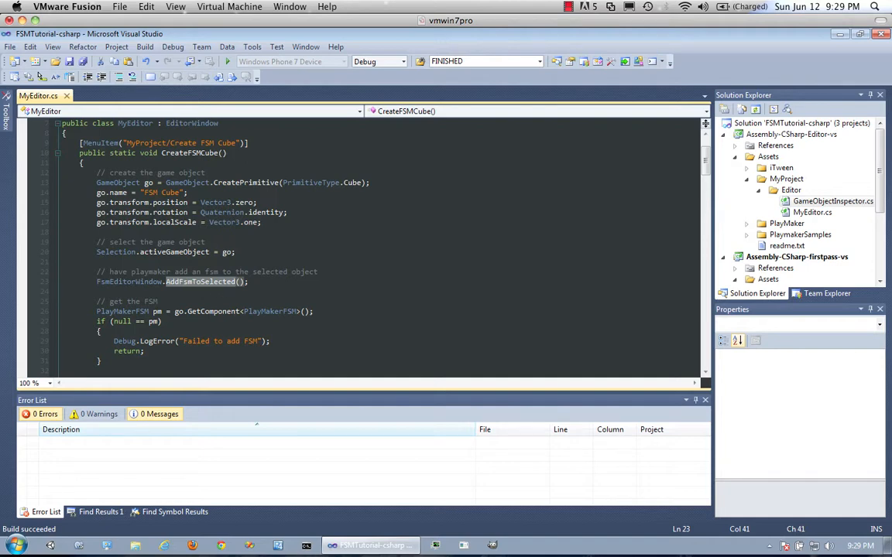
scroll(down, 3)
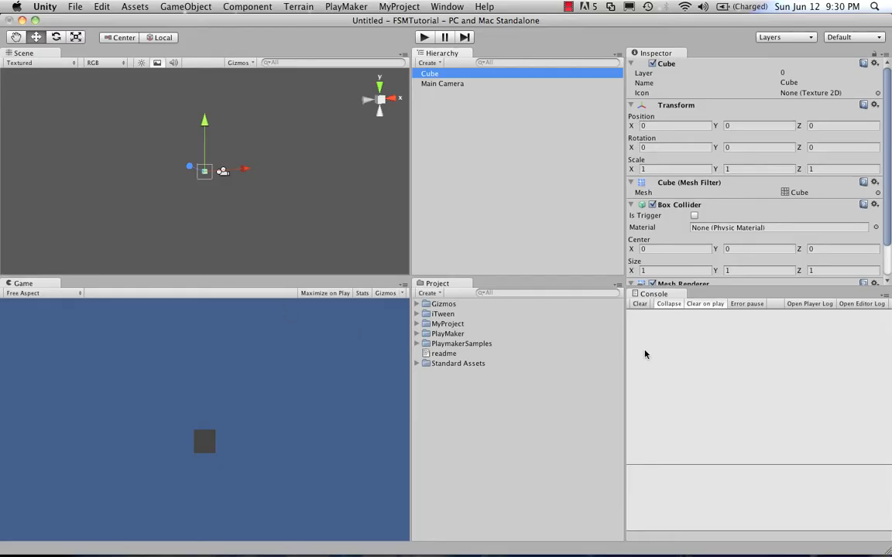
Step: Select Main Camera, start a new scene, and choose Don't Save for the old one
scroll(down, 3)
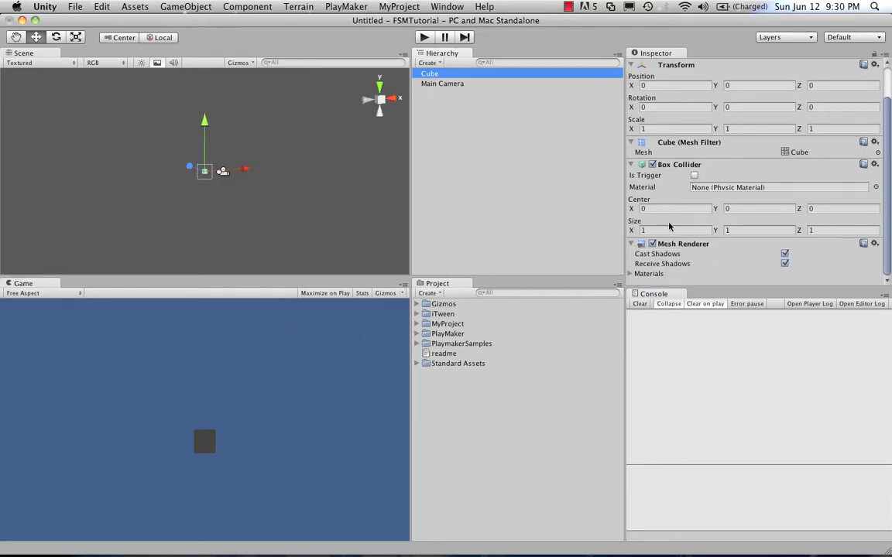
click(441, 83)
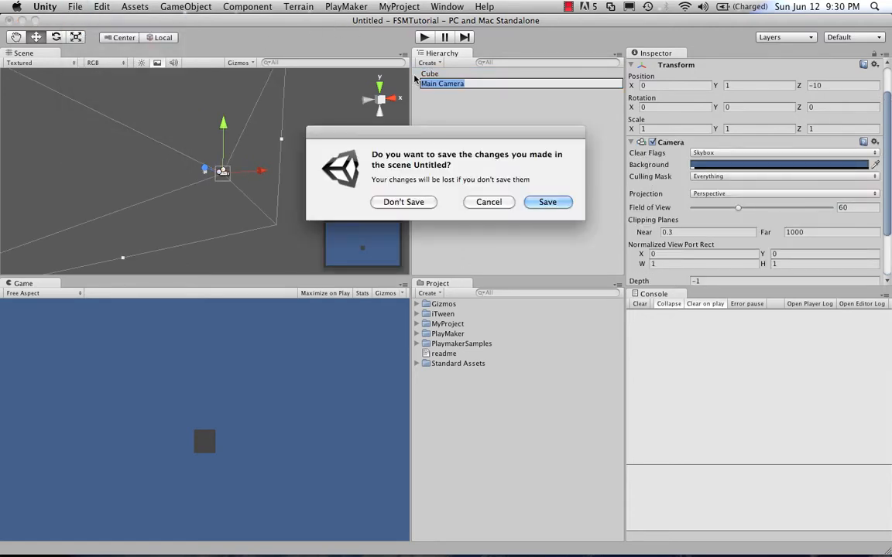
click(403, 202)
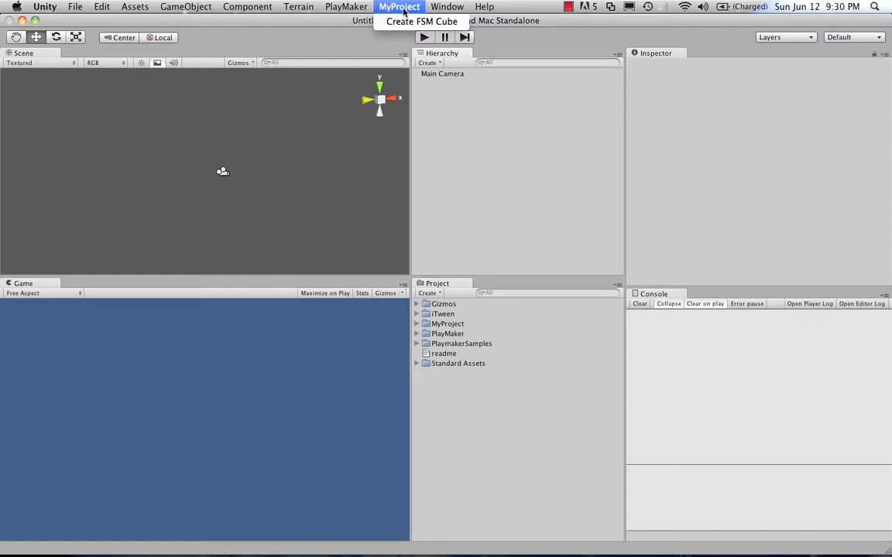
mouse_move(422, 21)
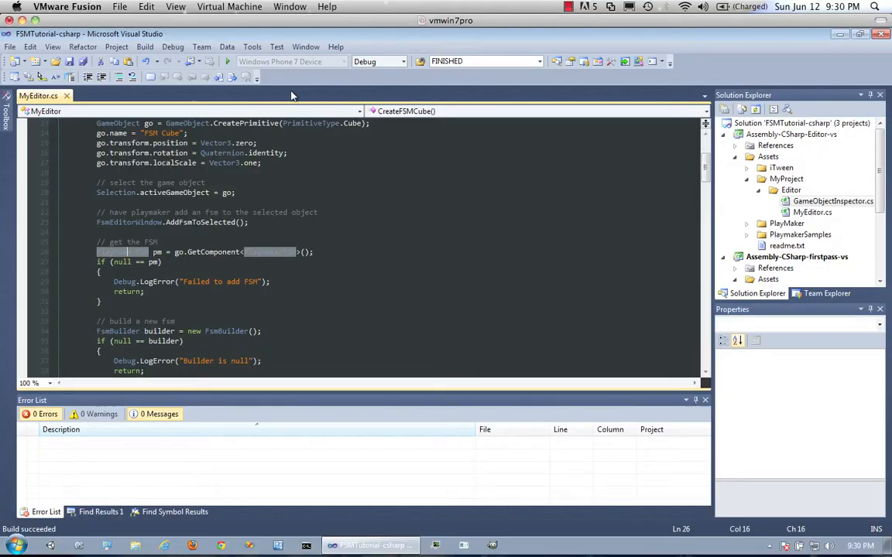
scroll(up, 3)
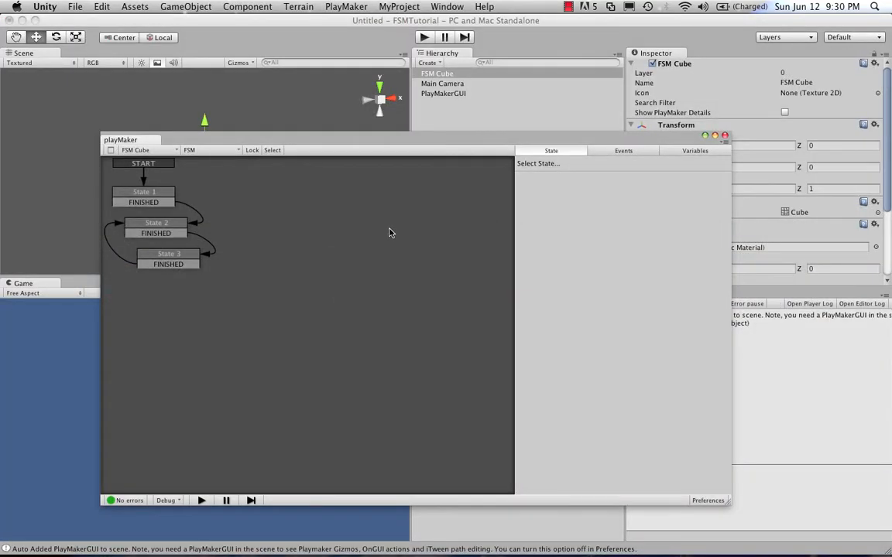
Step: Close the playMaker window and scroll the Inspector to the FSM Cube's Play Maker FSM component
click(143, 192)
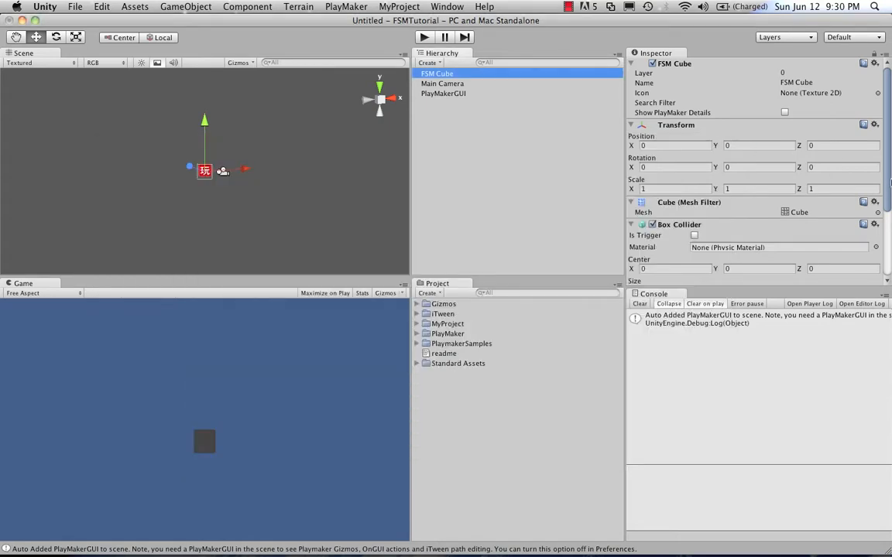
scroll(down, 3)
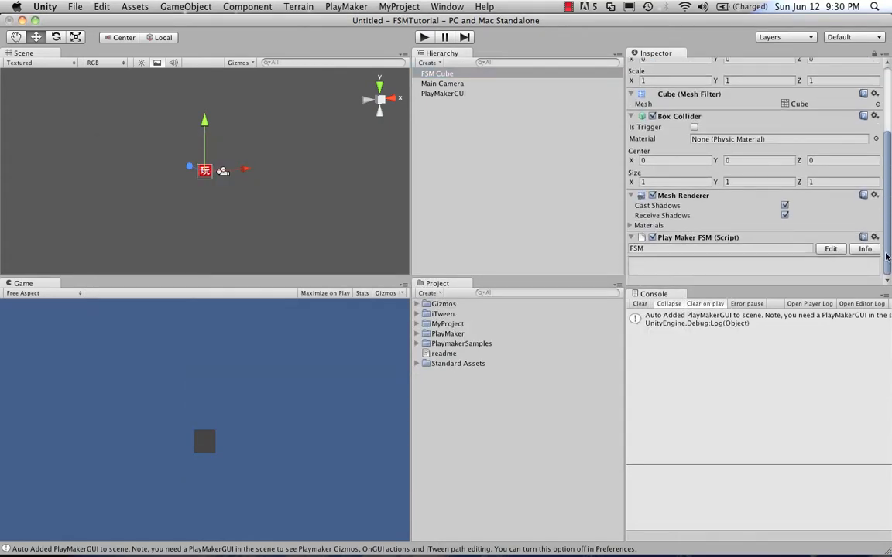
mouse_move(703, 277)
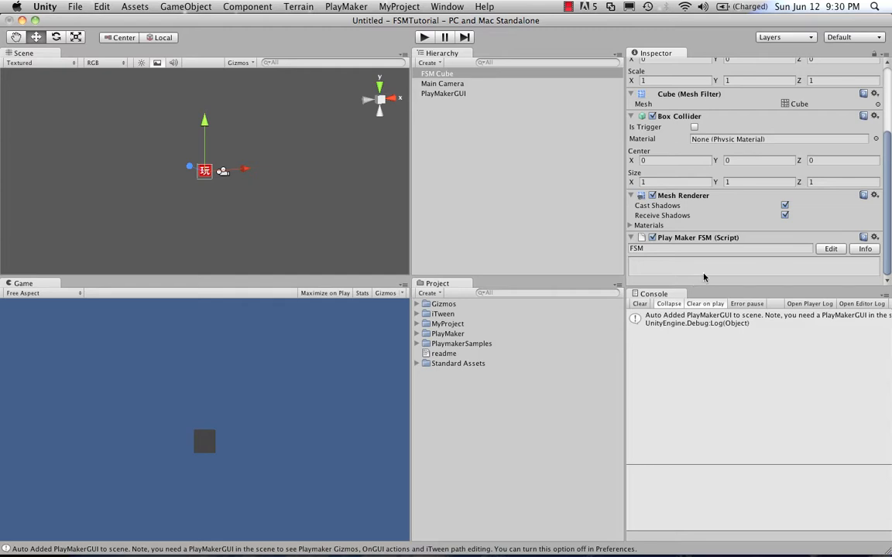
mouse_move(835, 256)
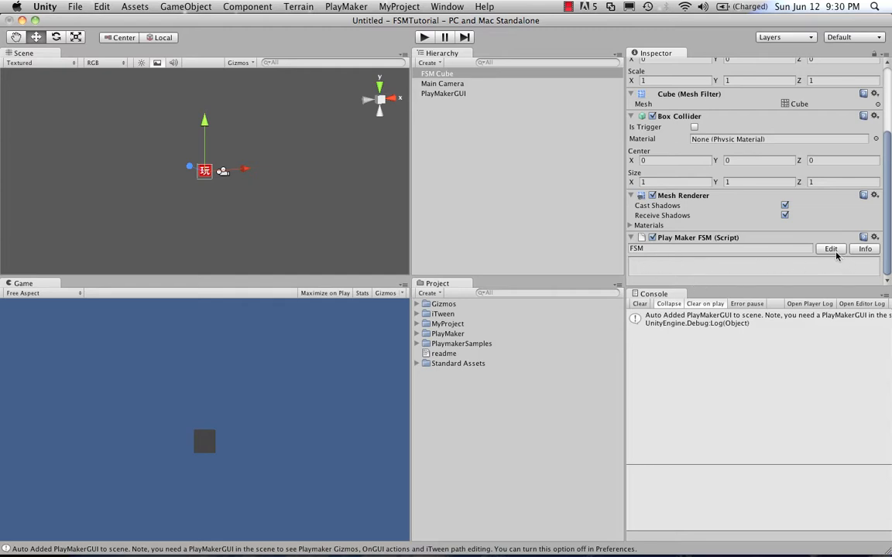
mouse_move(830, 249)
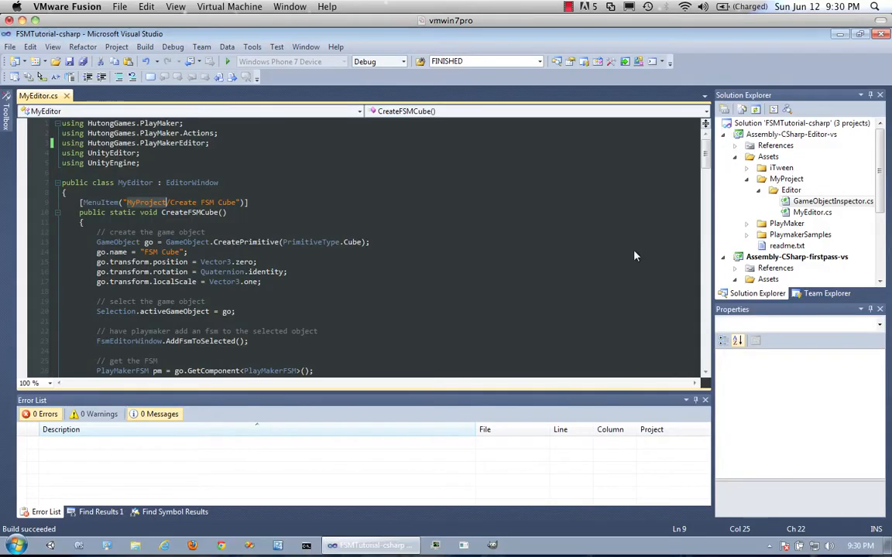
scroll(down, 3)
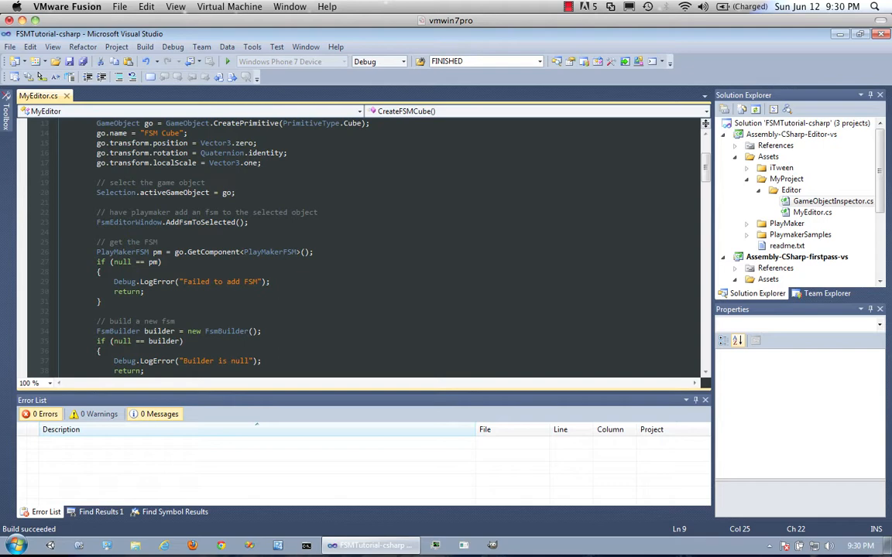
click(263, 251)
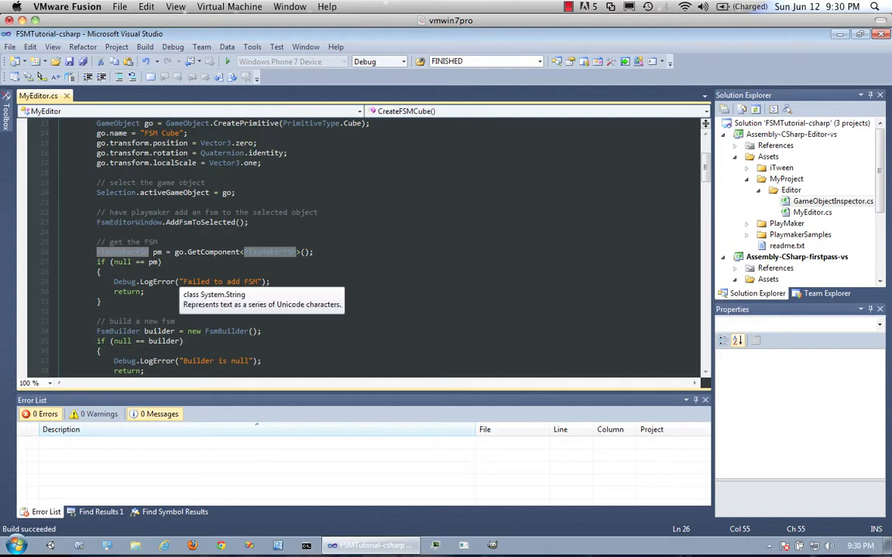
scroll(down, 3)
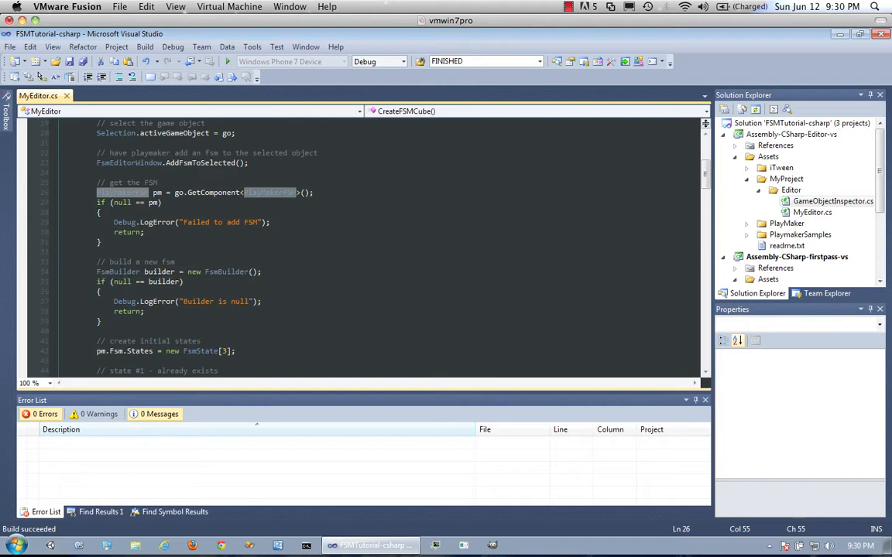
mouse_move(224, 272)
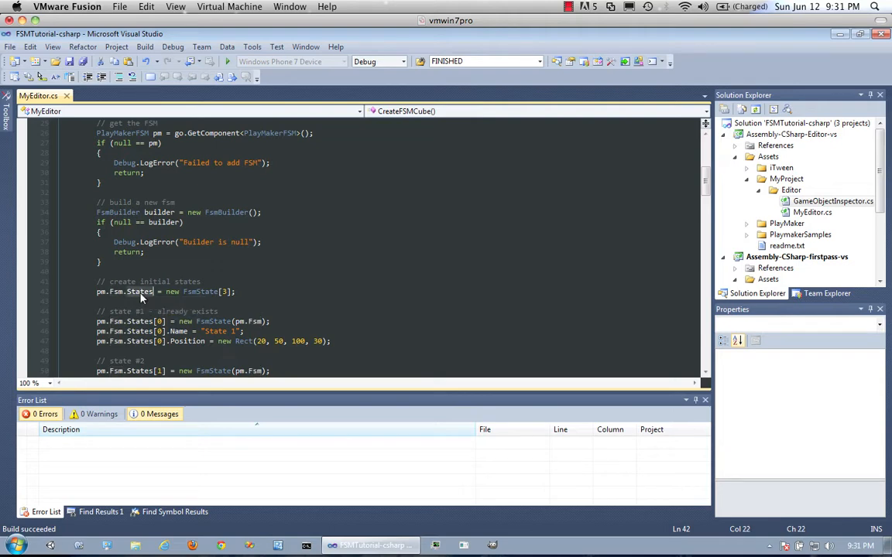
double_click(140, 292)
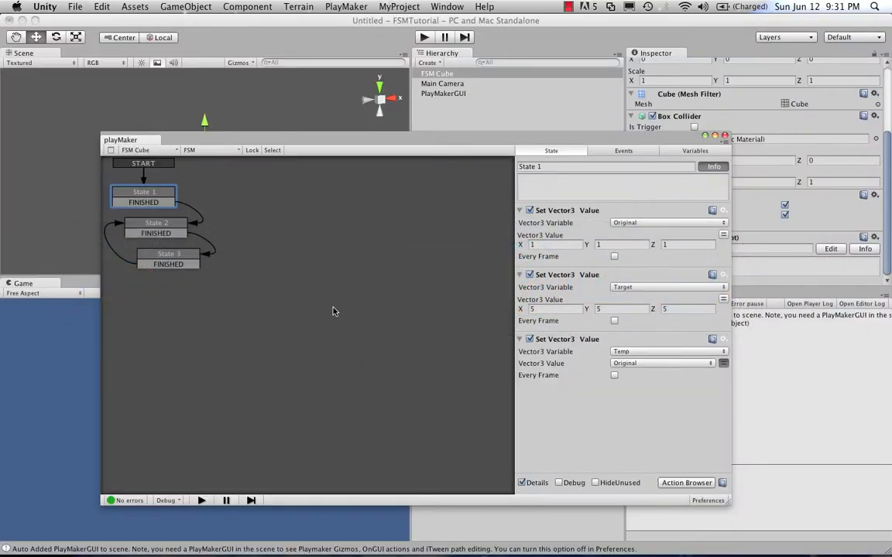
click(143, 197)
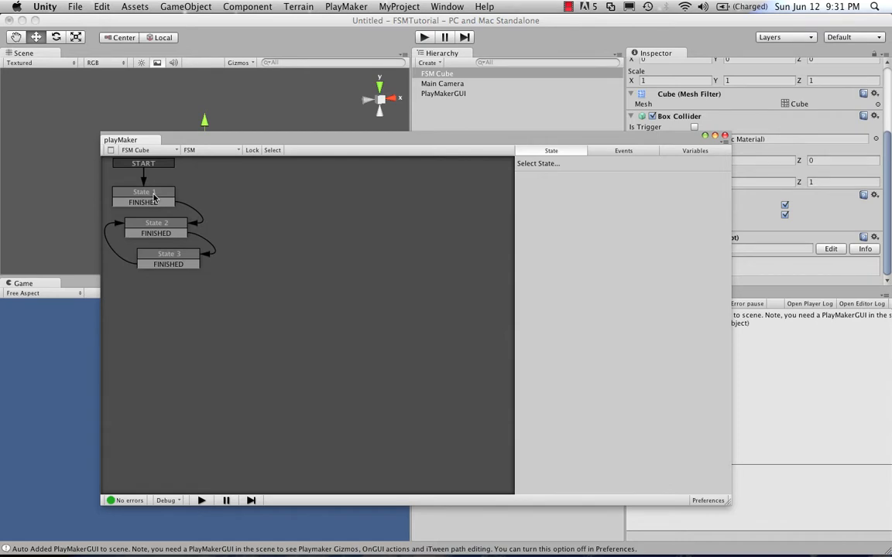
click(157, 228)
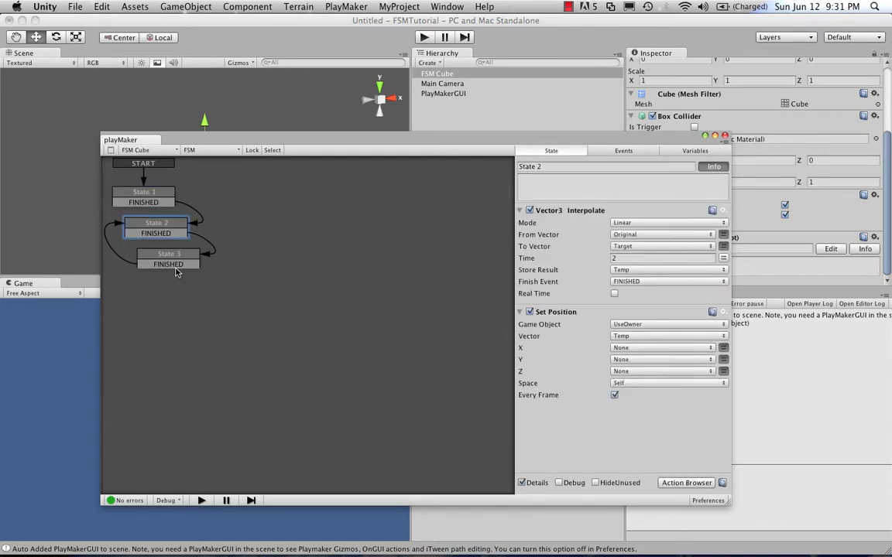
click(168, 263)
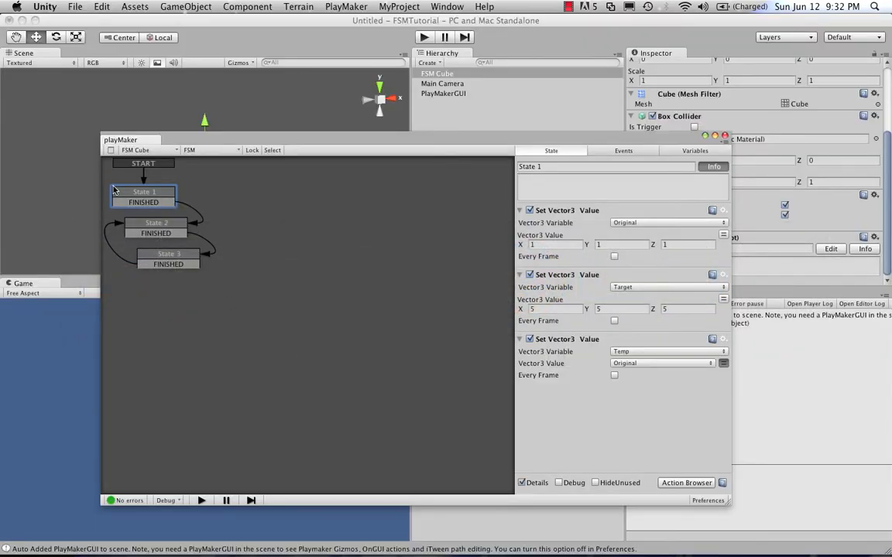
mouse_move(134, 228)
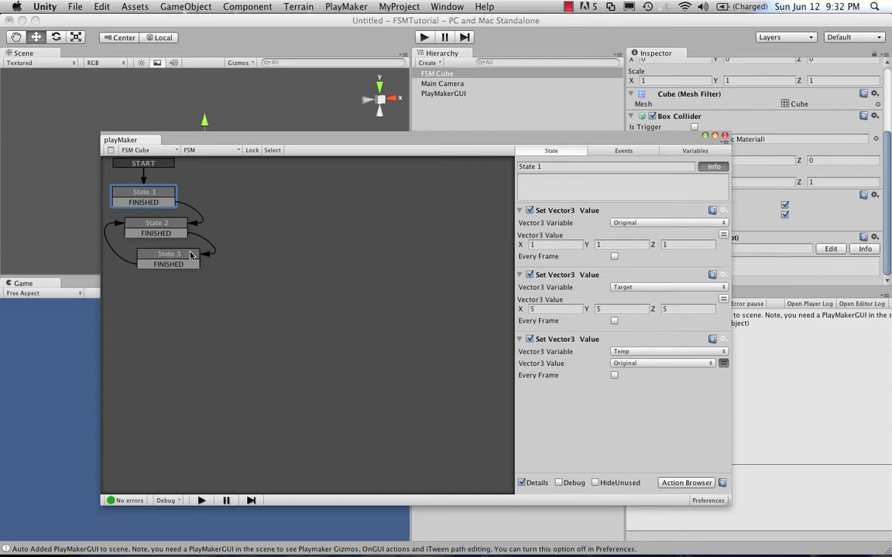
mouse_move(289, 247)
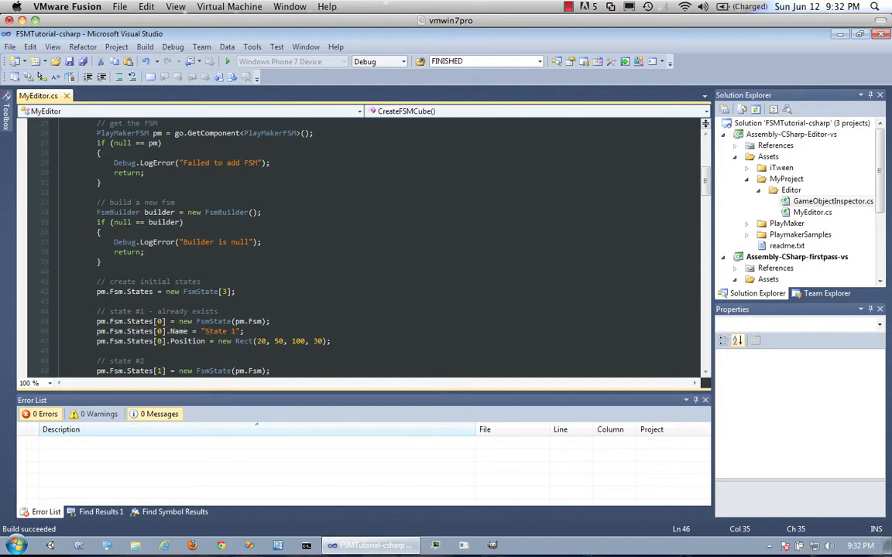
mouse_move(212, 322)
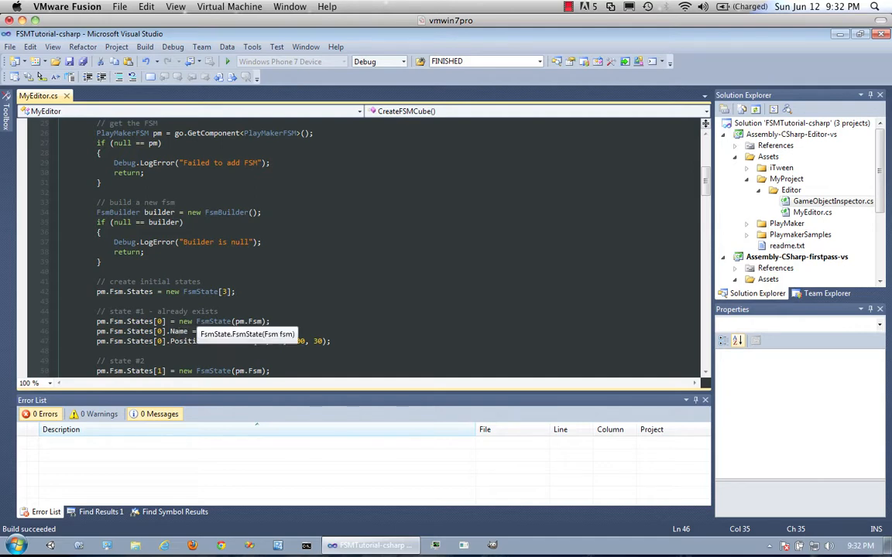
scroll(down, 3)
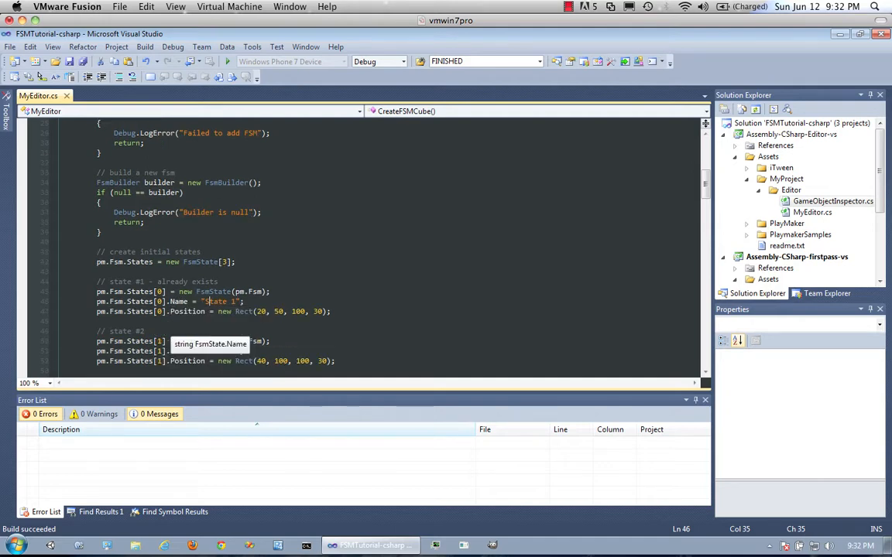
scroll(down, 3)
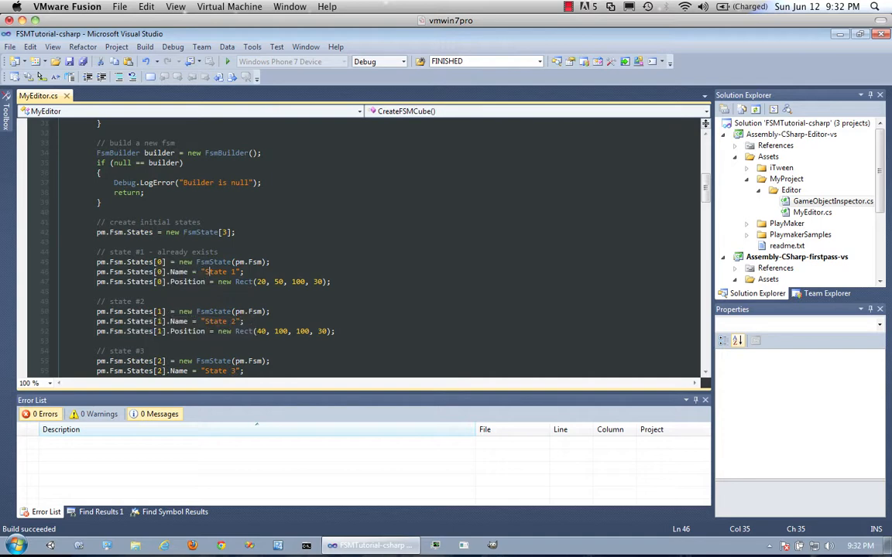
scroll(down, 3)
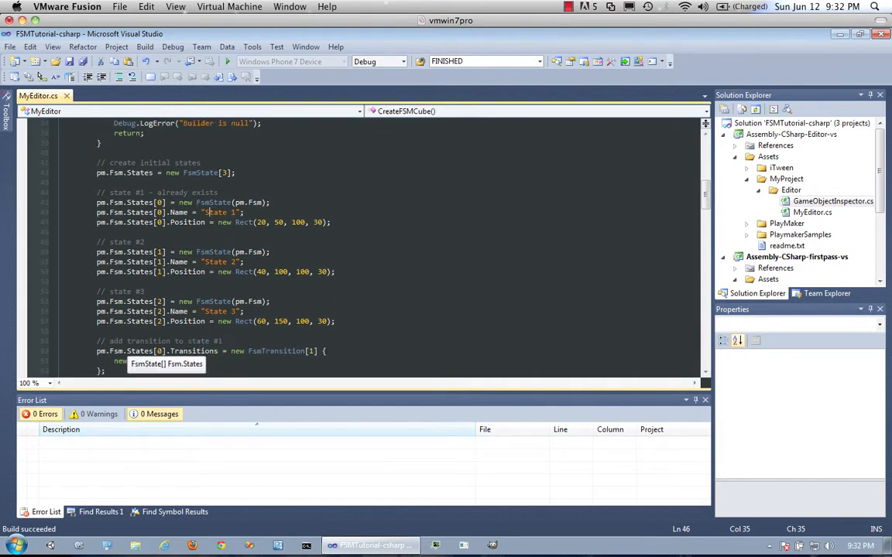
scroll(down, 3)
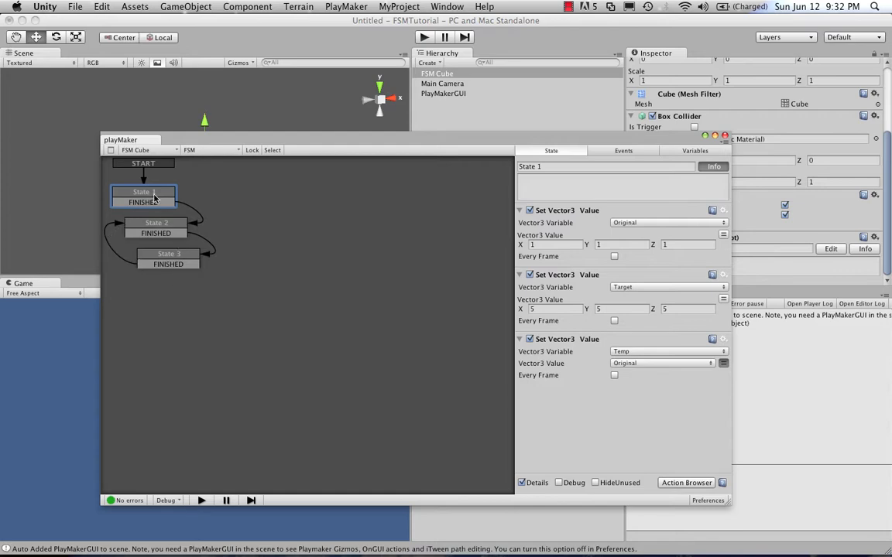
mouse_move(217, 288)
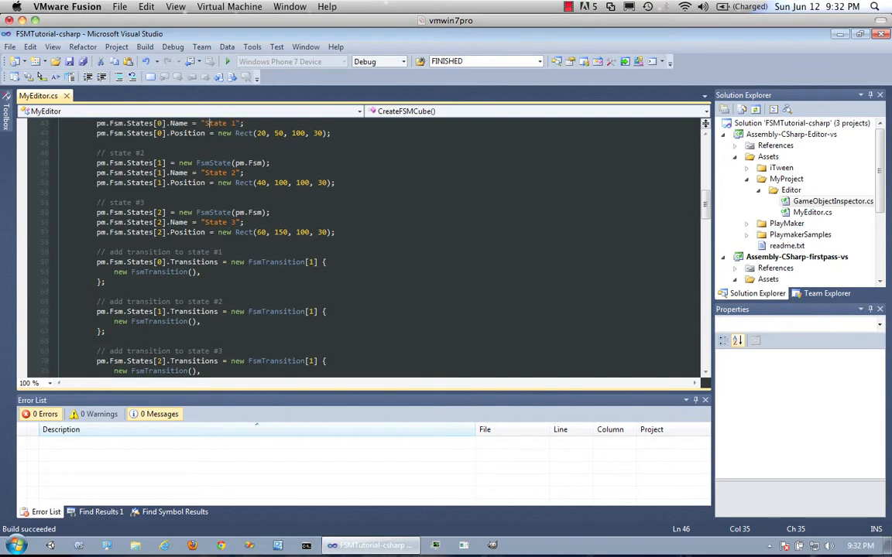
scroll(down, 3)
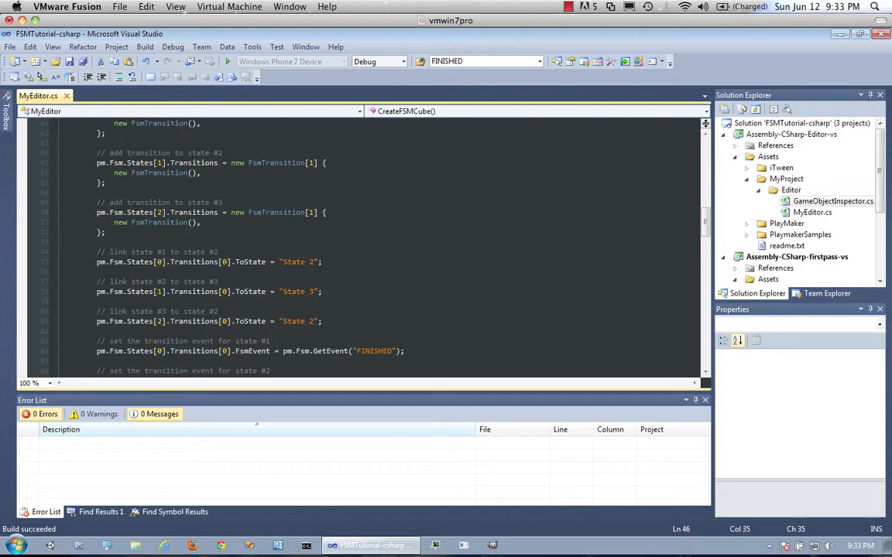
Step: Scroll through the code assigning FINISHED transitions and creating three Vector3 variables
scroll(down, 3)
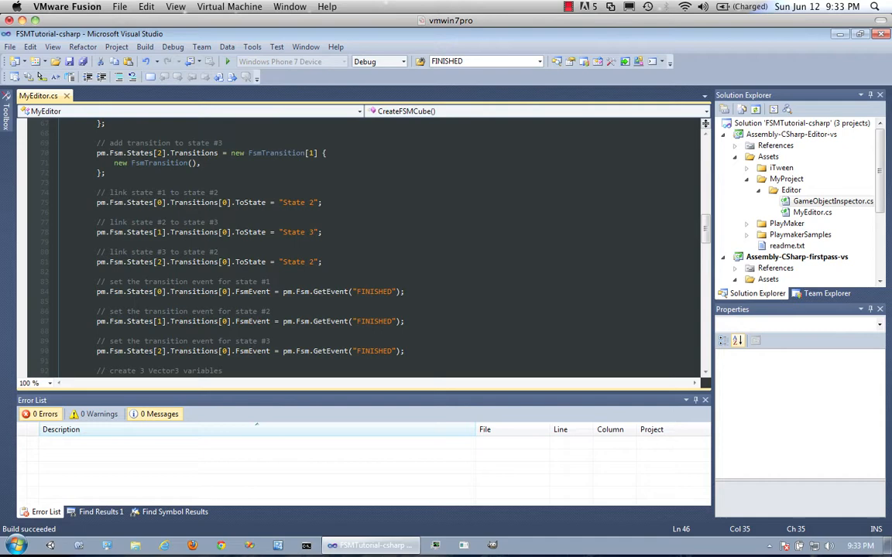
scroll(down, 3)
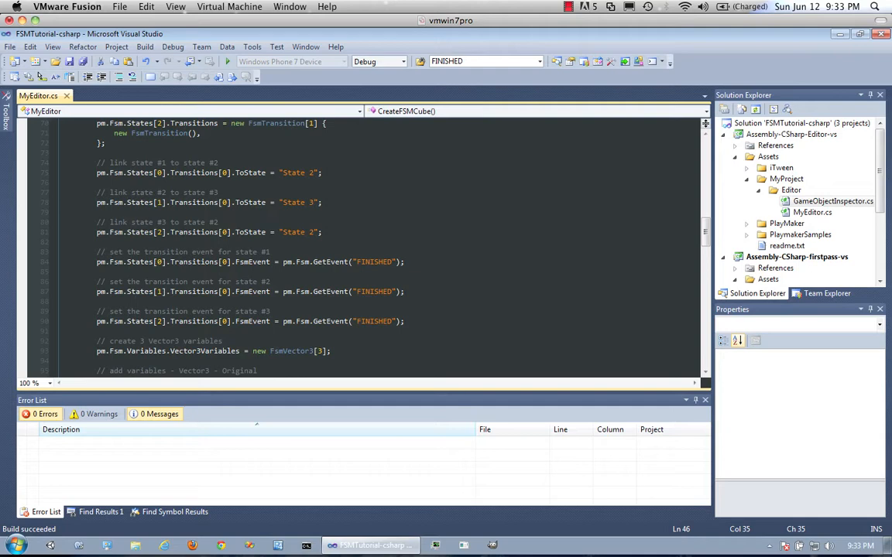
scroll(down, 3)
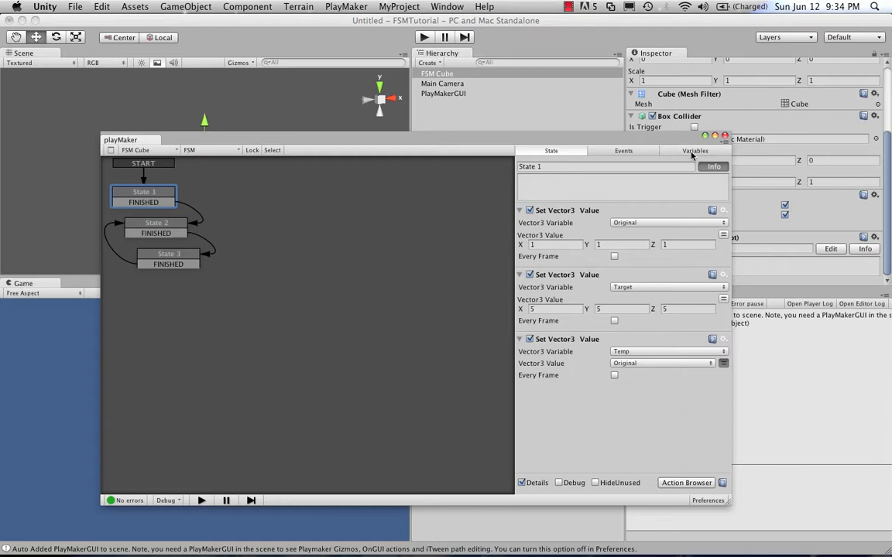
Step: View the FSM's Original, Target and Temp variables, then scroll the matching FsmVector3 code
click(695, 151)
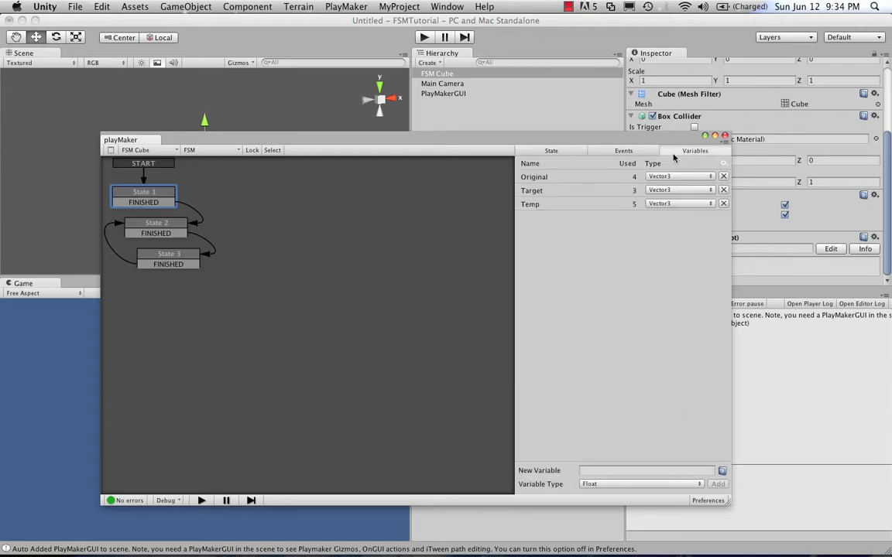
mouse_move(551, 185)
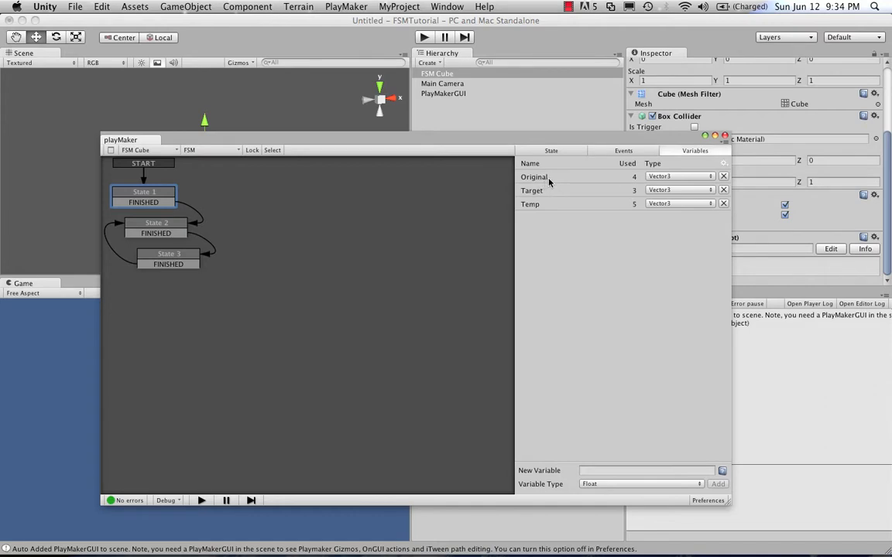
mouse_move(671, 207)
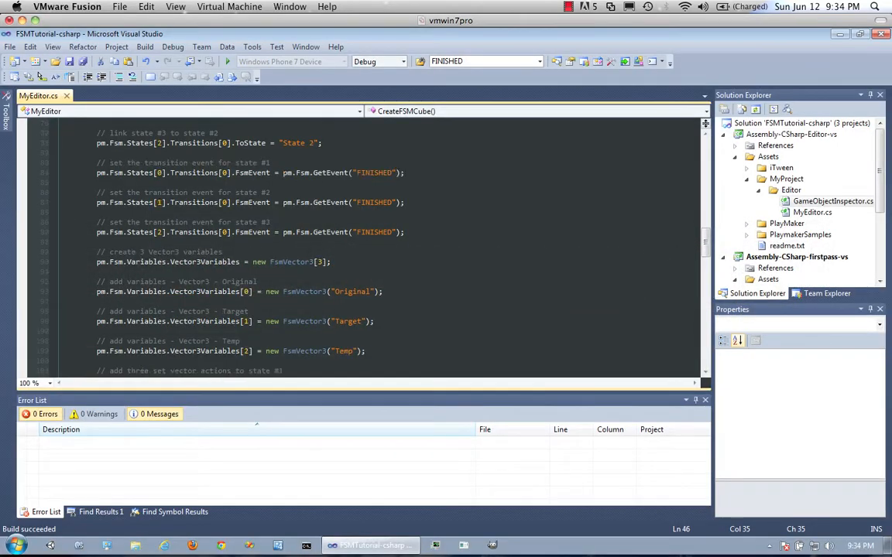
scroll(down, 3)
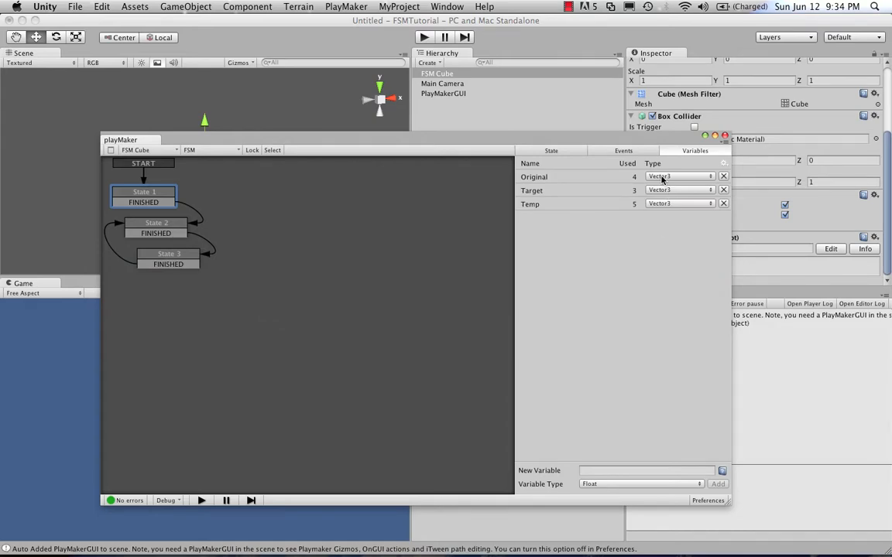
mouse_move(664, 211)
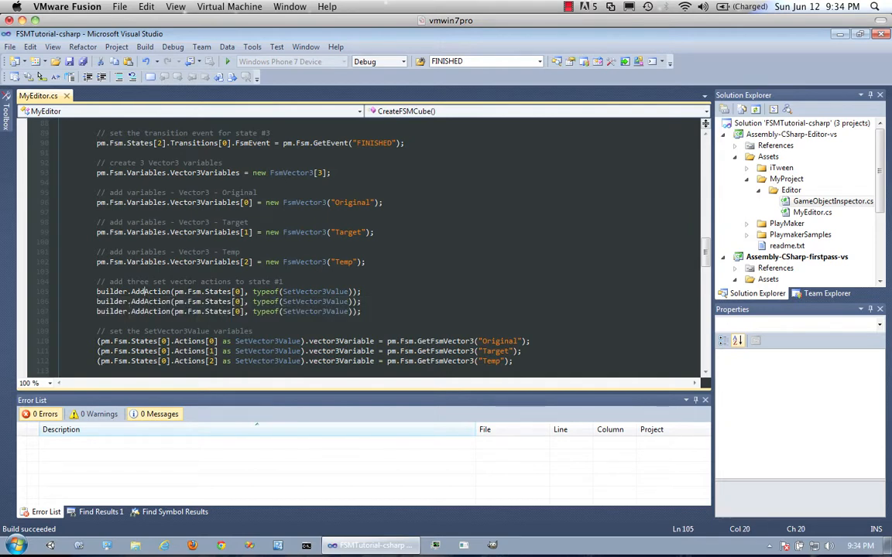
mouse_move(150, 291)
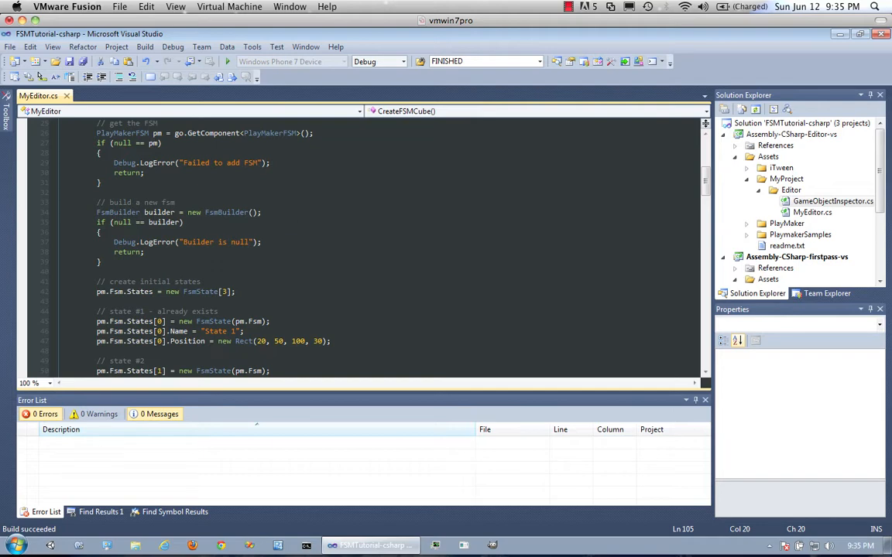
scroll(down, 3)
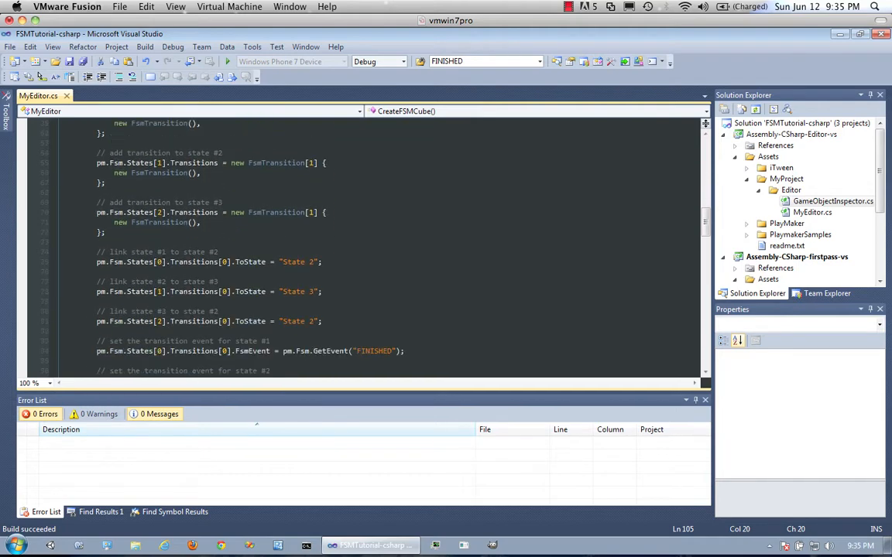
scroll(down, 3)
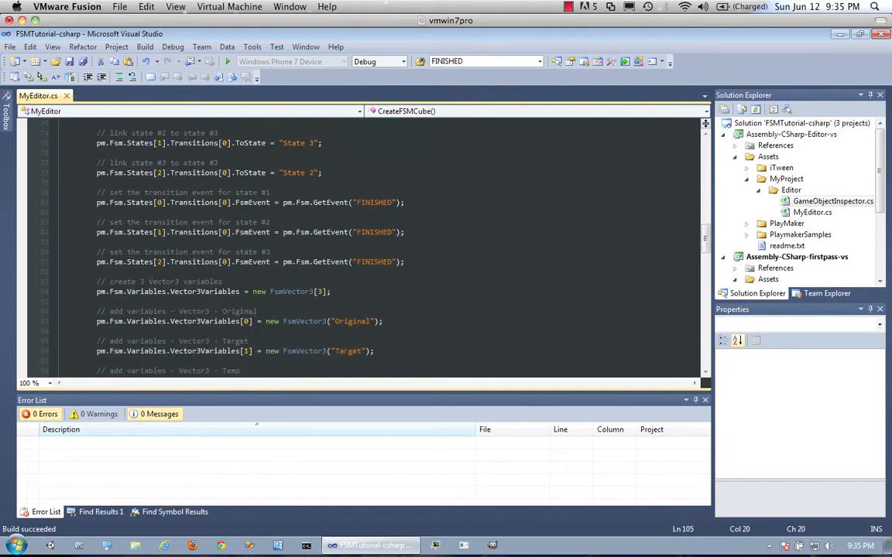
scroll(down, 3)
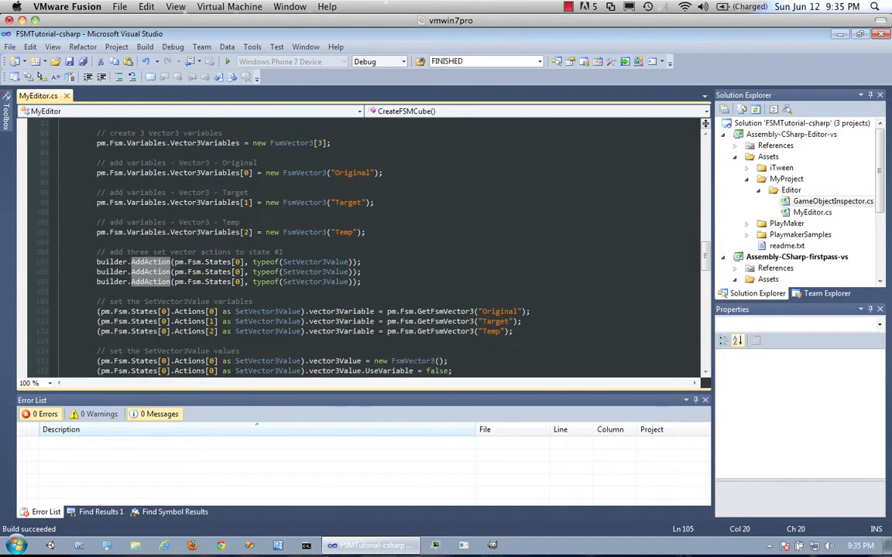
mouse_move(151, 261)
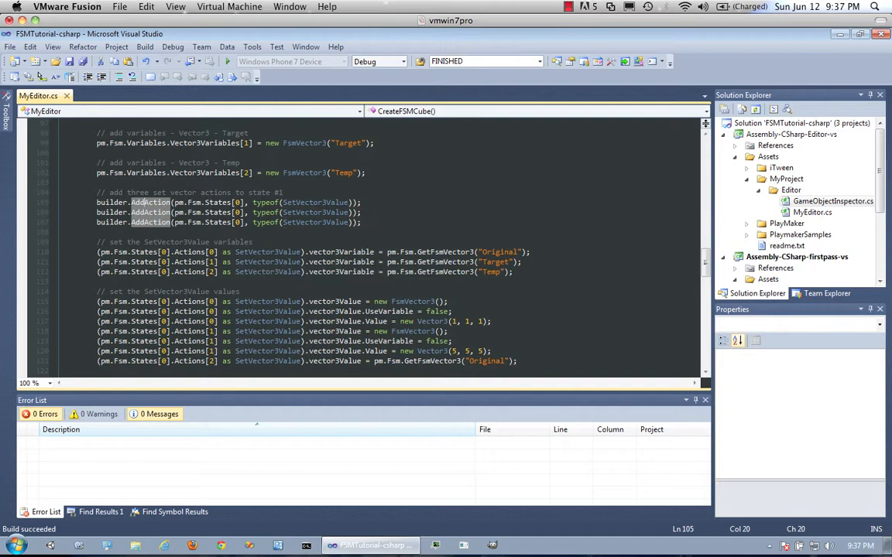
mouse_move(142, 203)
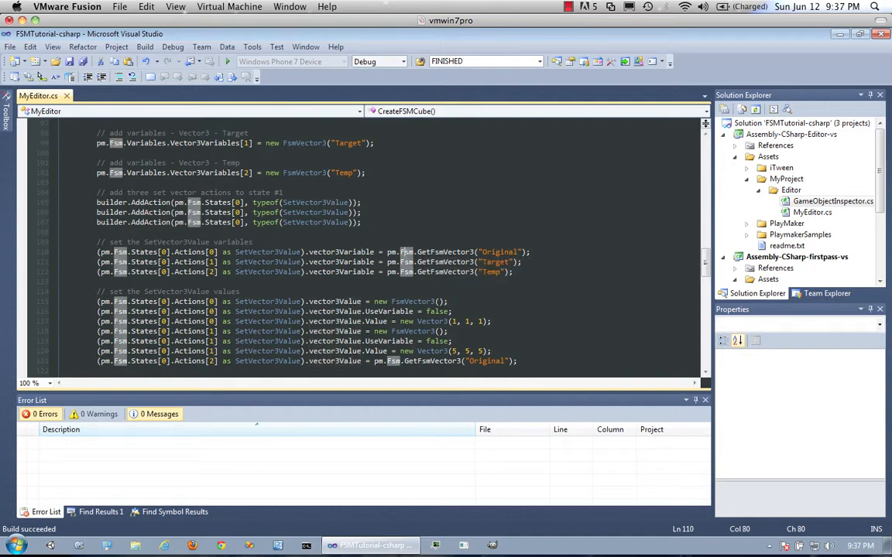
mouse_move(495, 262)
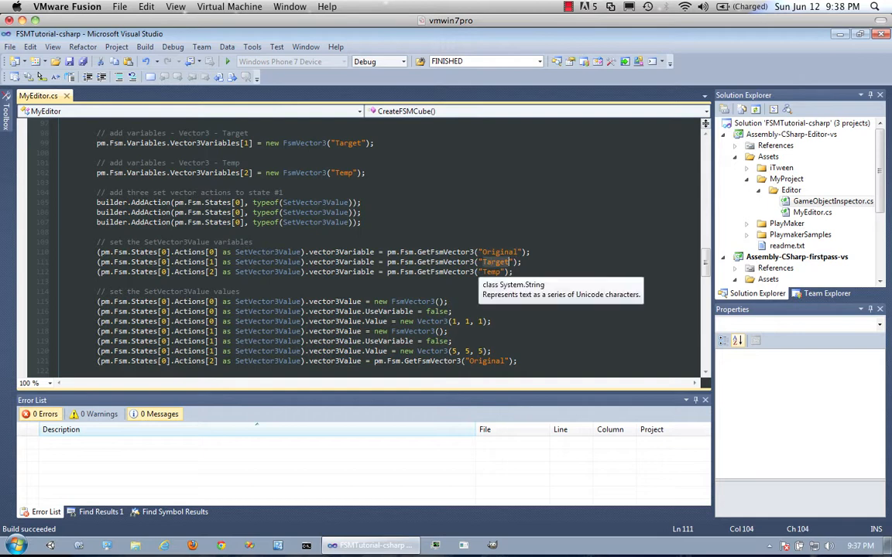
scroll(down, 3)
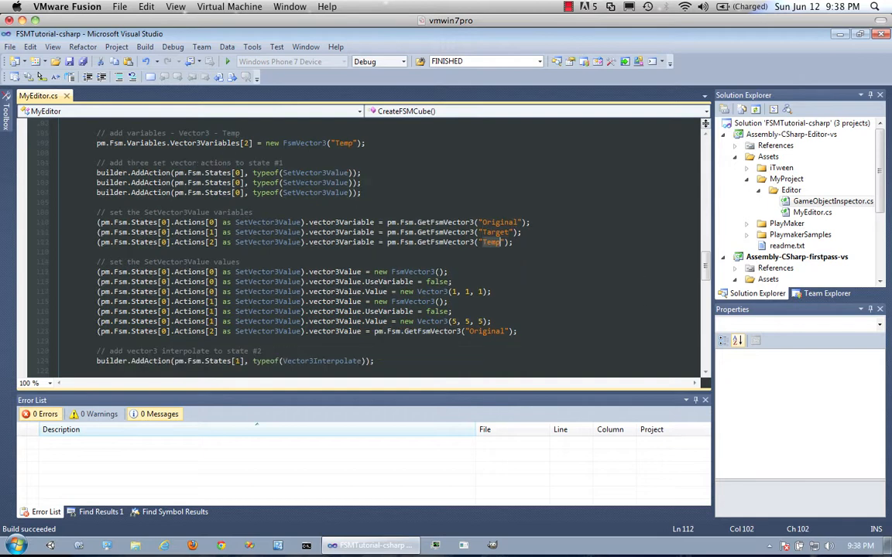
scroll(down, 3)
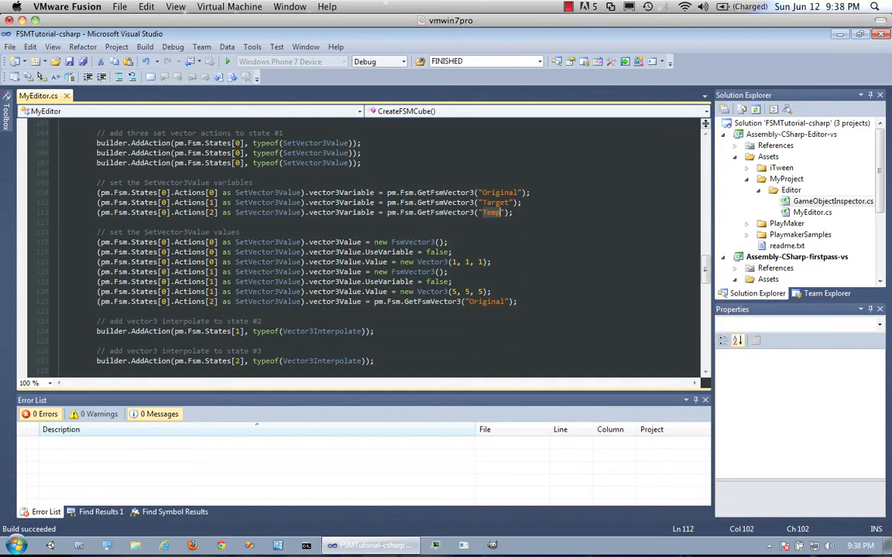
click(331, 242)
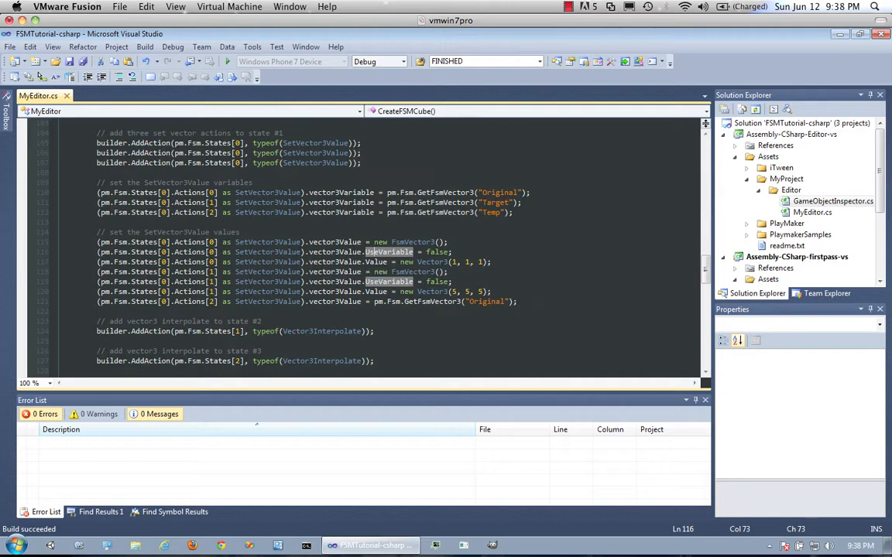
mouse_move(496, 212)
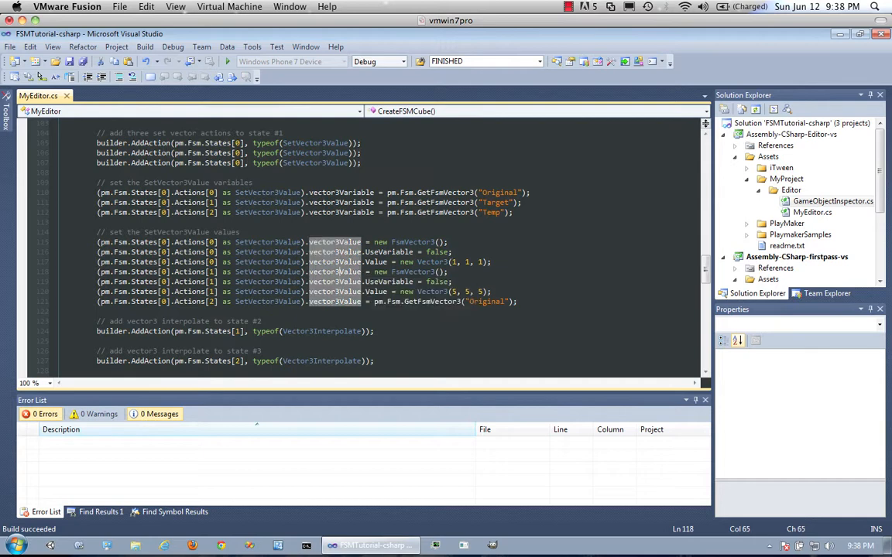
mouse_move(464, 301)
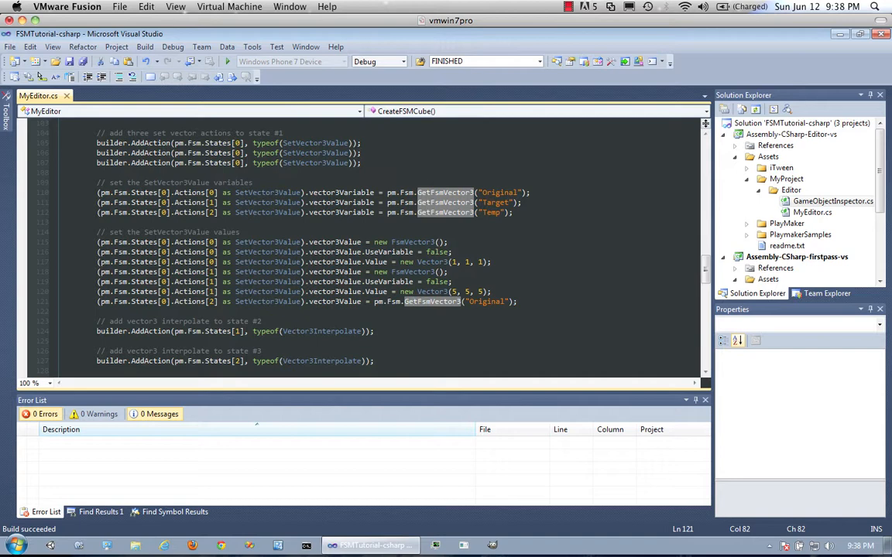
mouse_move(402, 301)
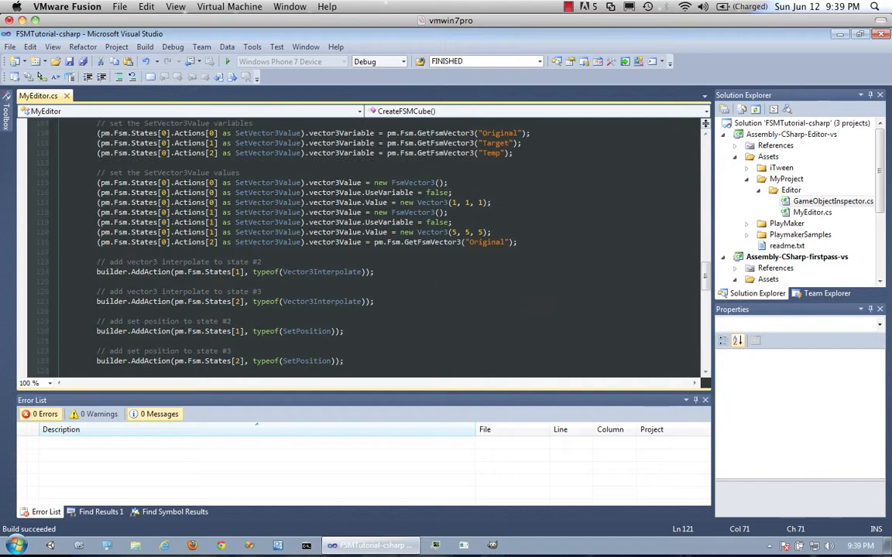
scroll(down, 3)
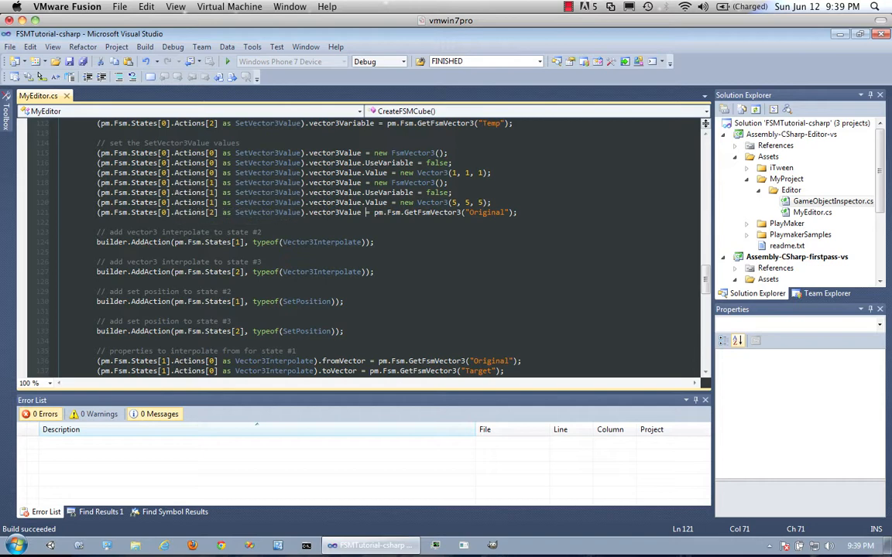
mouse_move(127, 241)
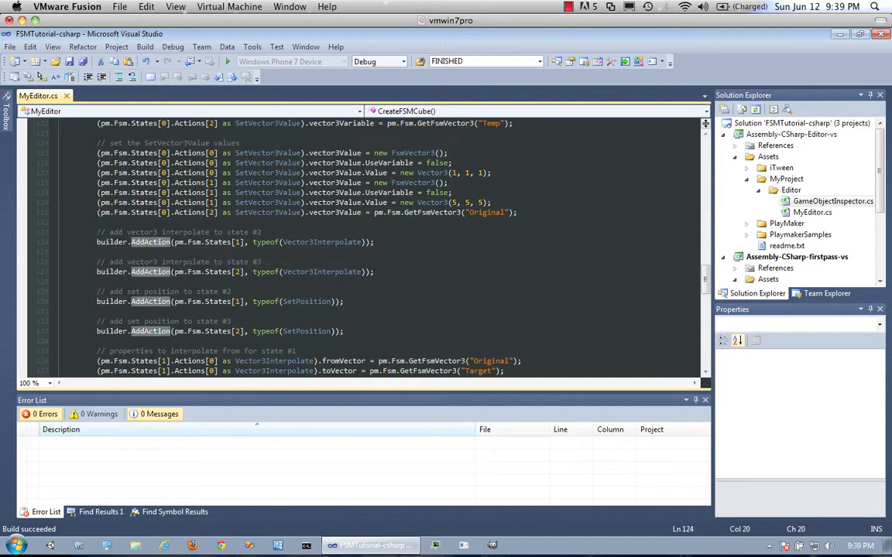
mouse_move(321, 271)
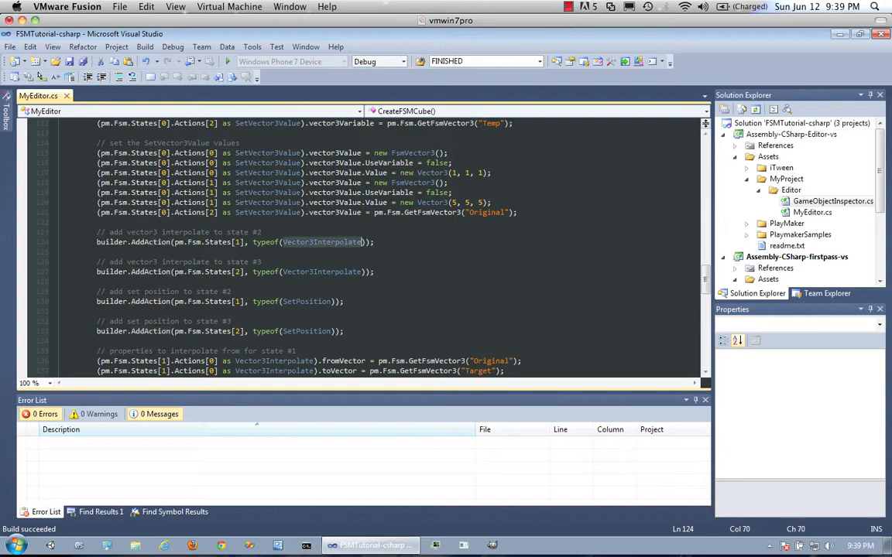
double_click(321, 241)
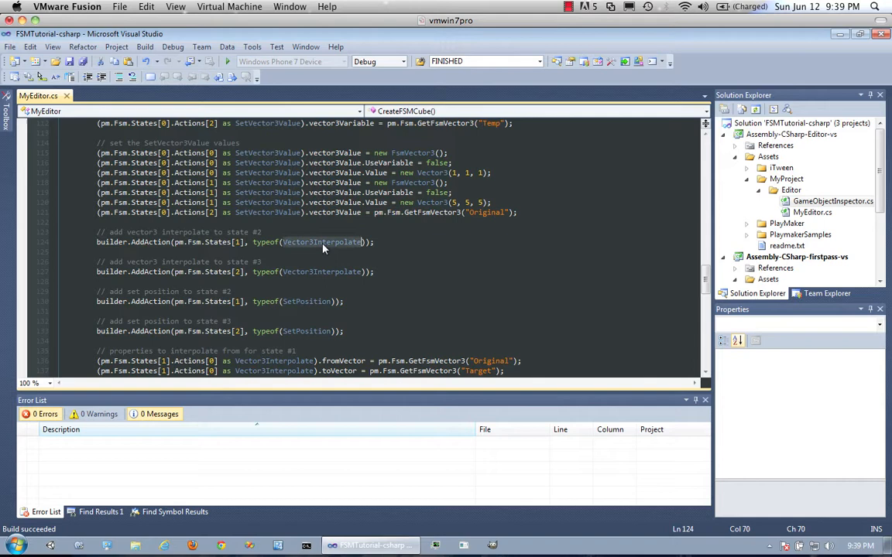
double_click(321, 242)
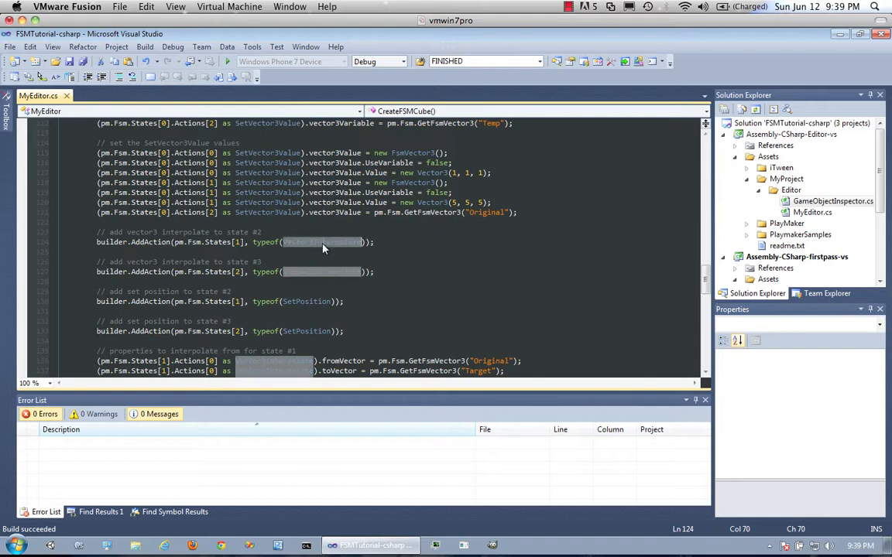
mouse_move(324, 247)
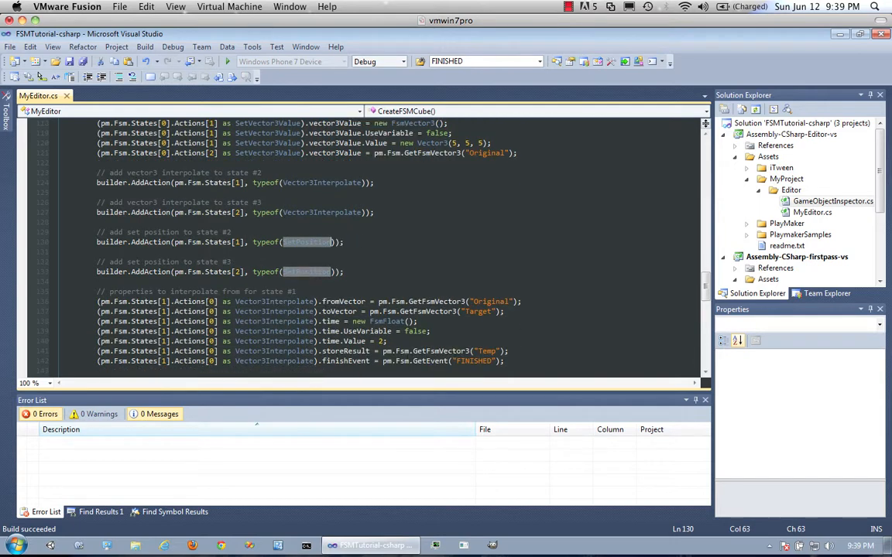
scroll(down, 3)
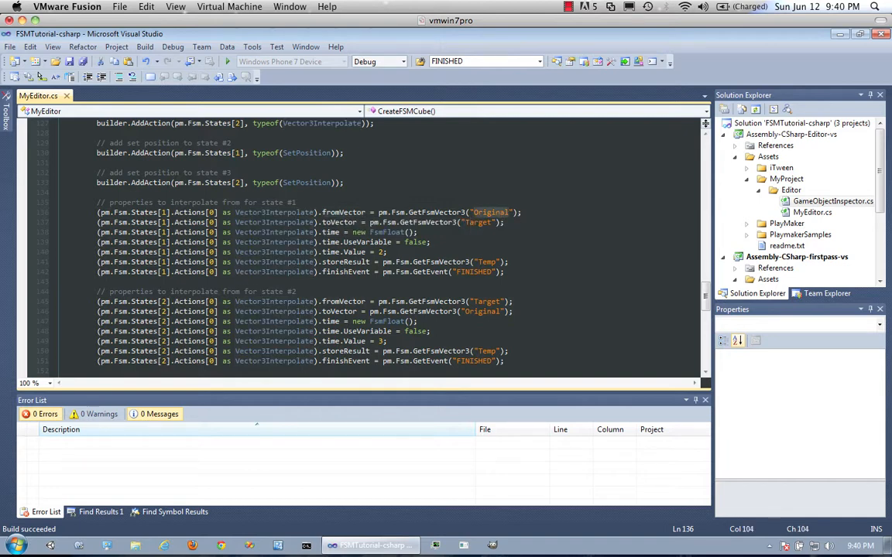
click(511, 212)
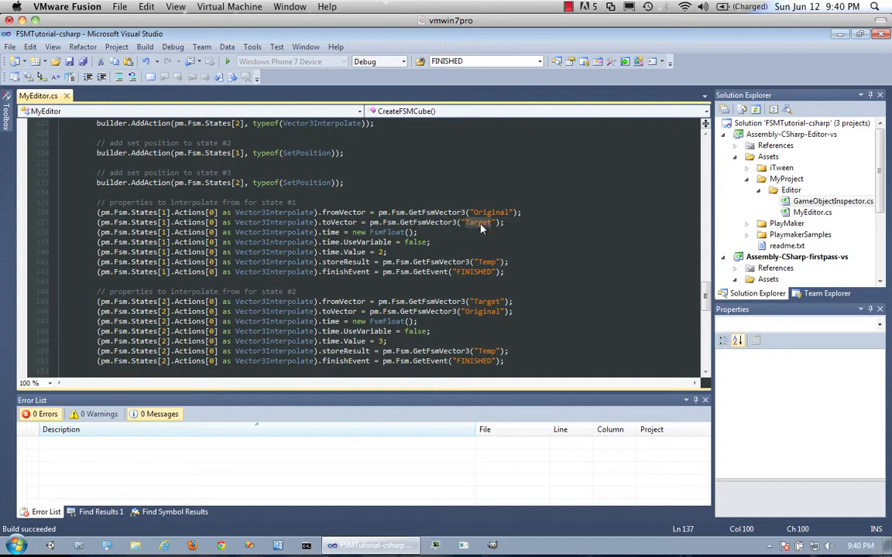
mouse_move(481, 228)
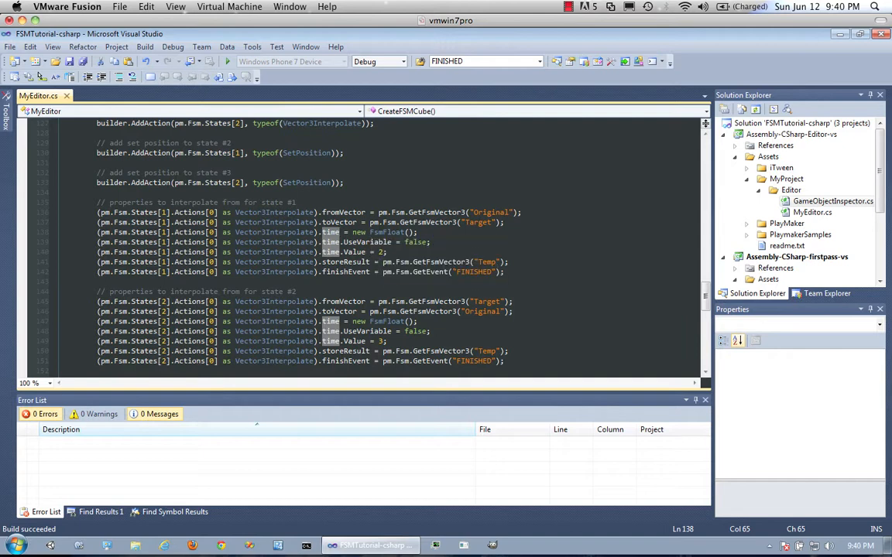
mouse_move(395, 262)
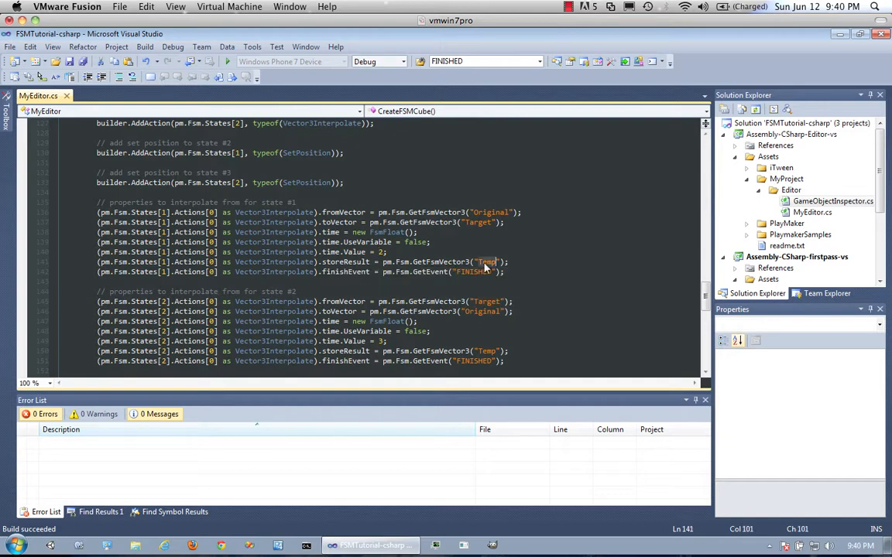
mouse_move(486, 267)
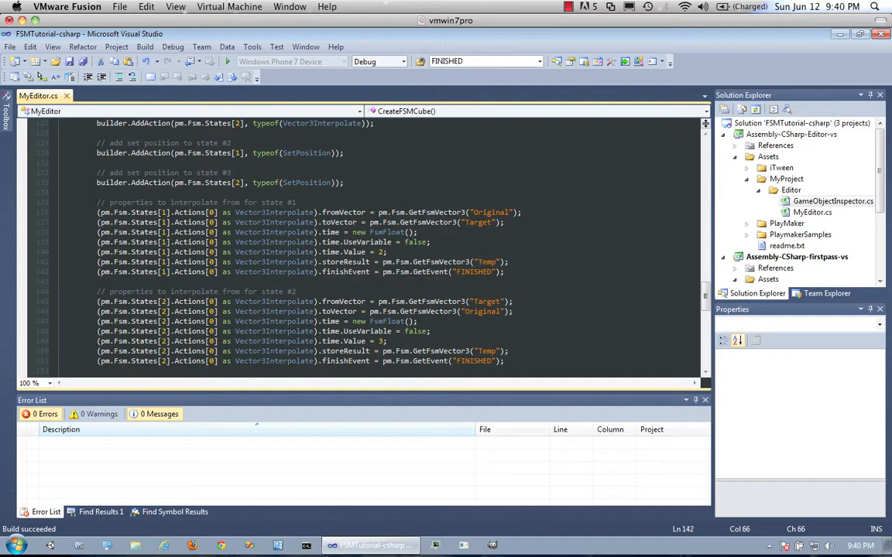
double_click(346, 272)
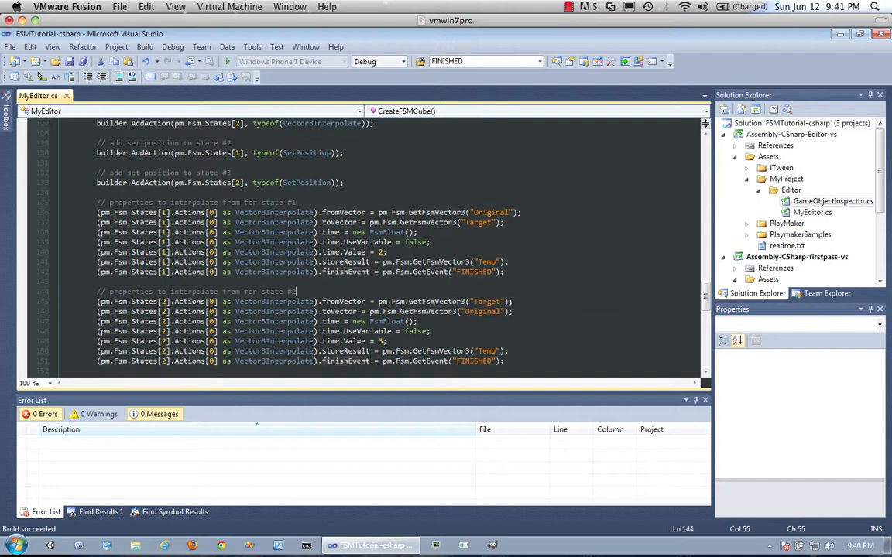
scroll(down, 3)
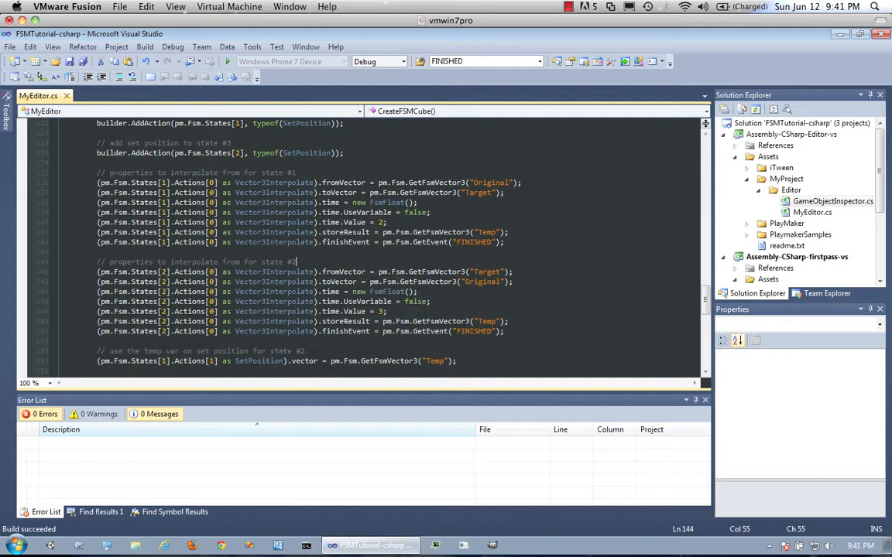
click(142, 272)
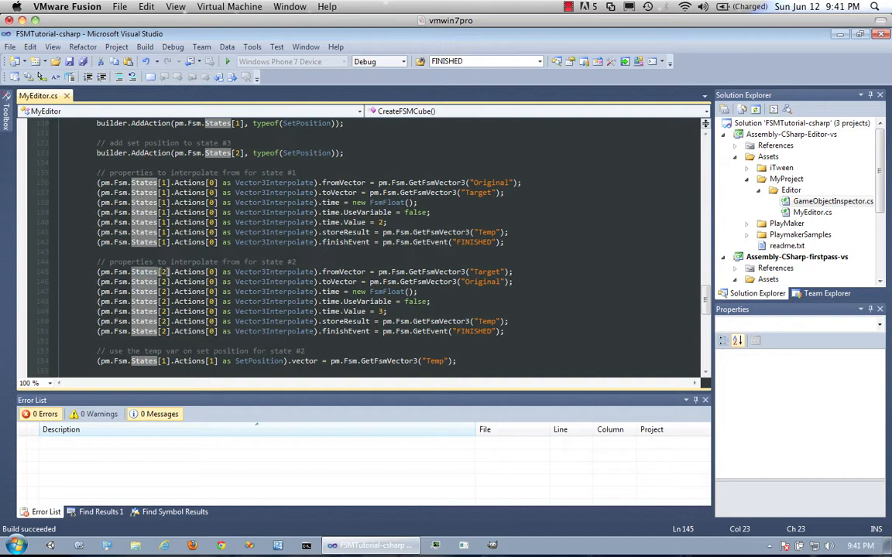
mouse_move(338, 291)
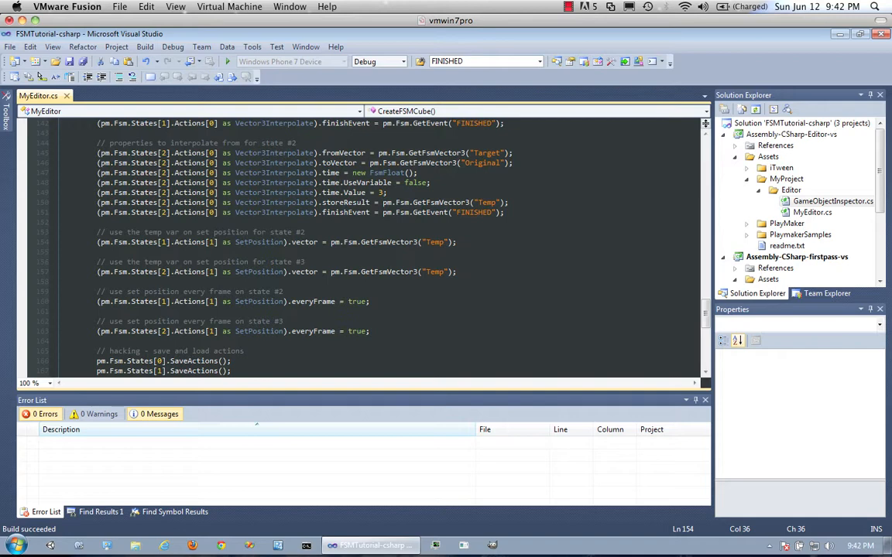
double_click(434, 242)
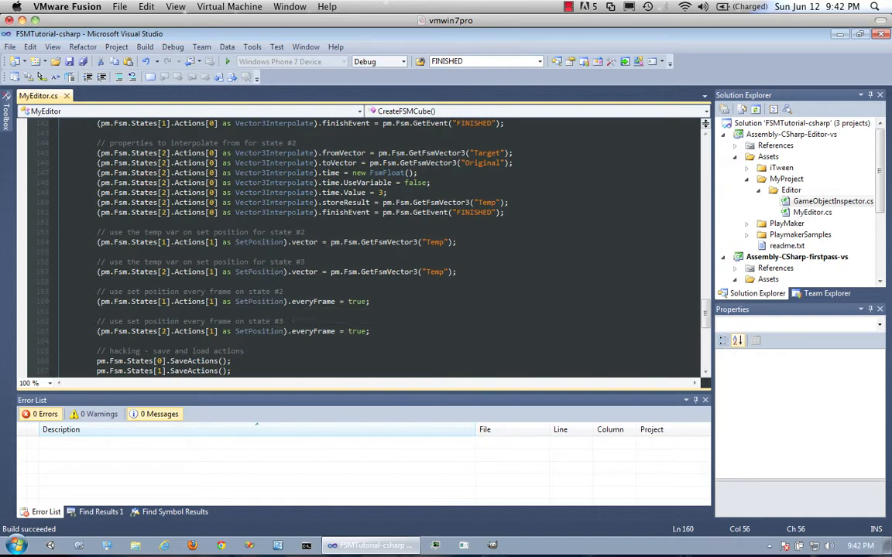
scroll(down, 3)
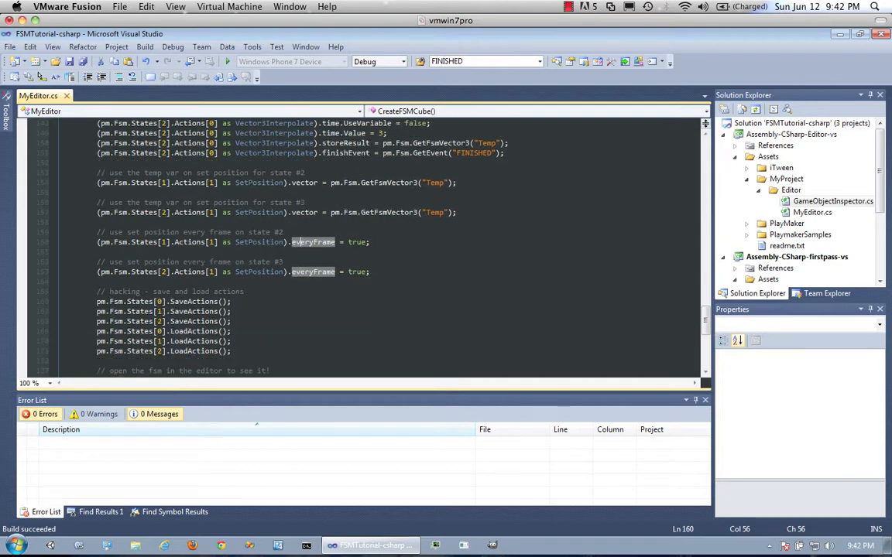
scroll(down, 3)
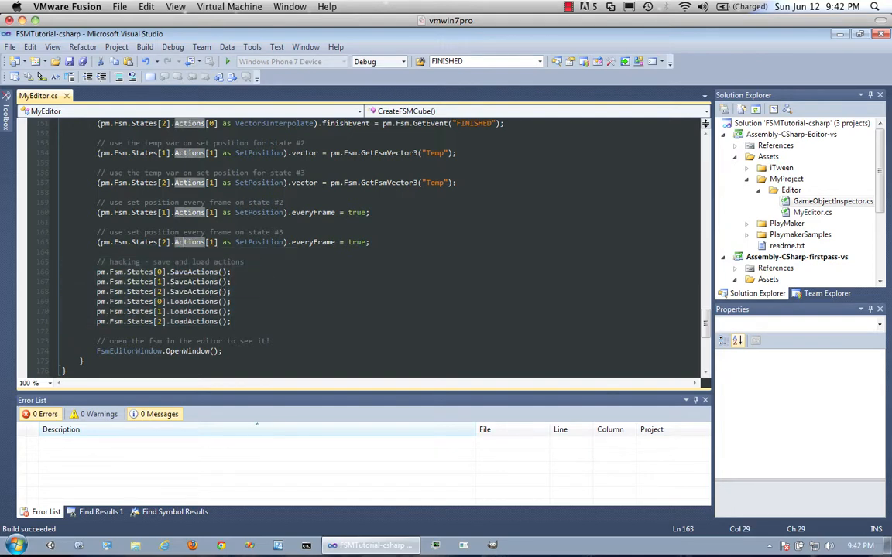
mouse_move(194, 281)
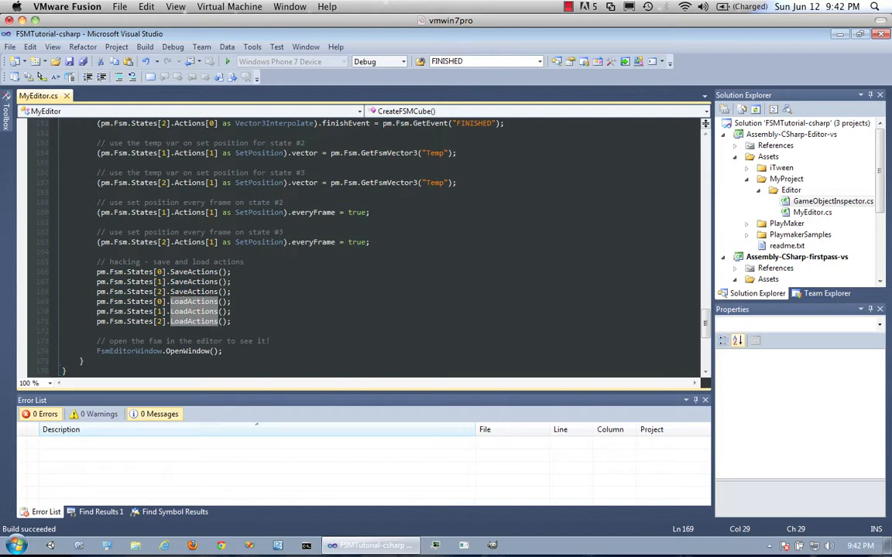
mouse_move(194, 321)
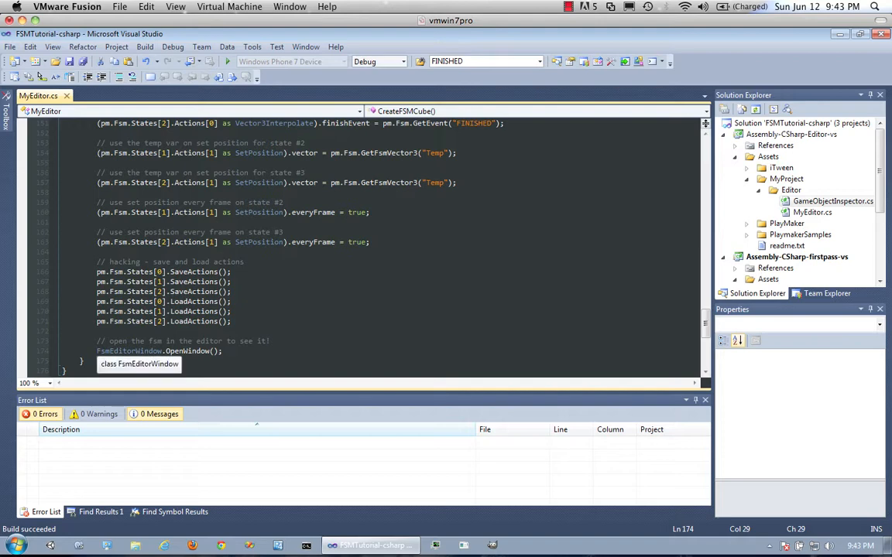
mouse_move(187, 351)
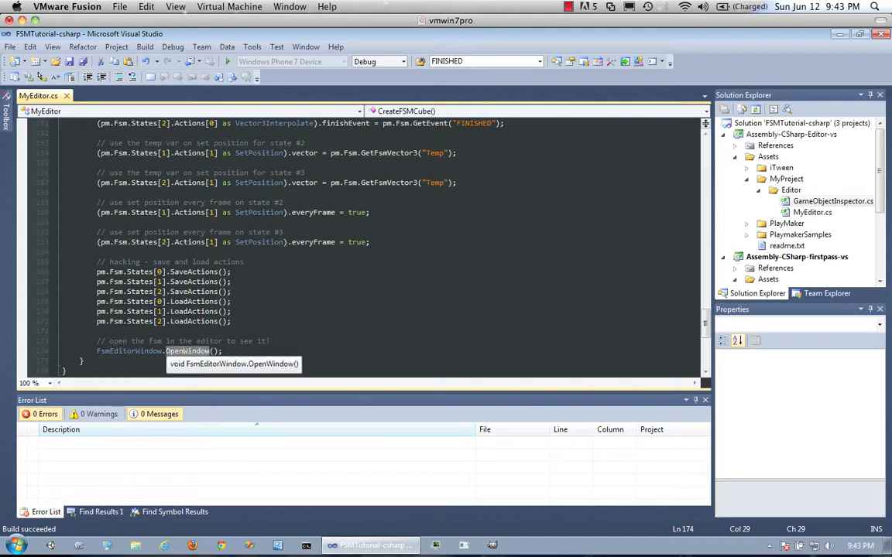
mouse_move(187, 350)
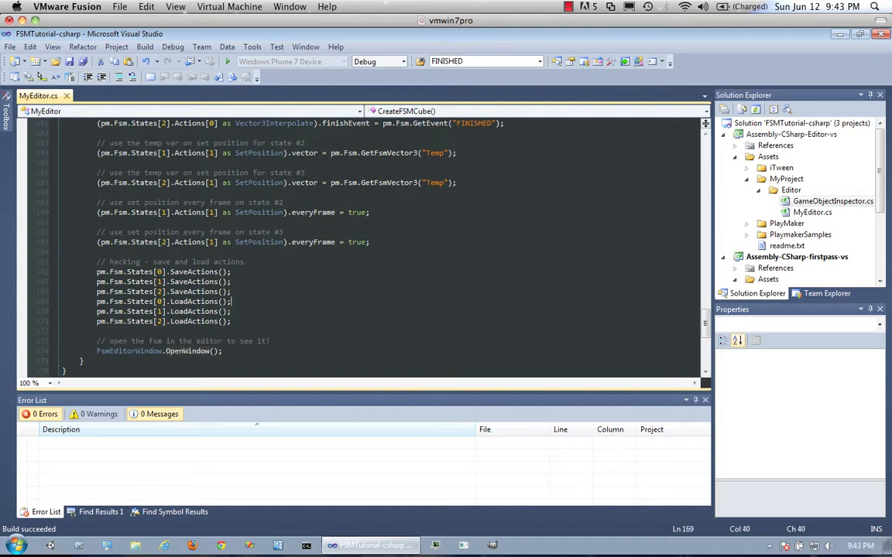
Step: Switch to Unity, where the FSM Cube scene is running in play mode at State 3
click(217, 350)
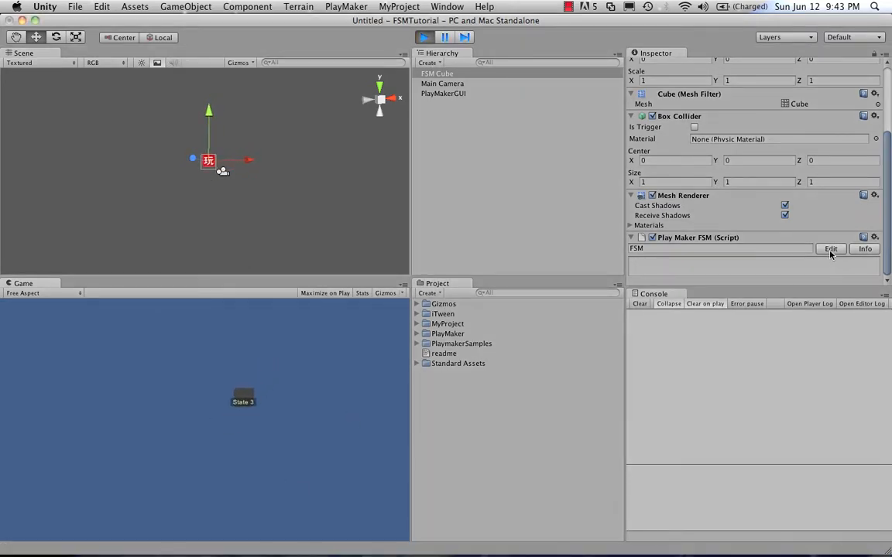
Step: Open the FSM Cube's FSM in the playMaker editor and watch States 2 and 3 cycle
click(830, 248)
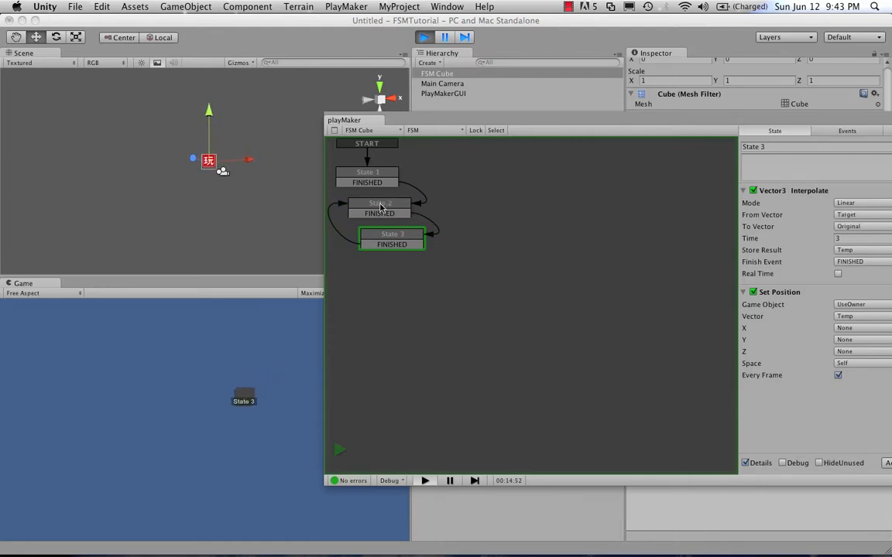
click(379, 207)
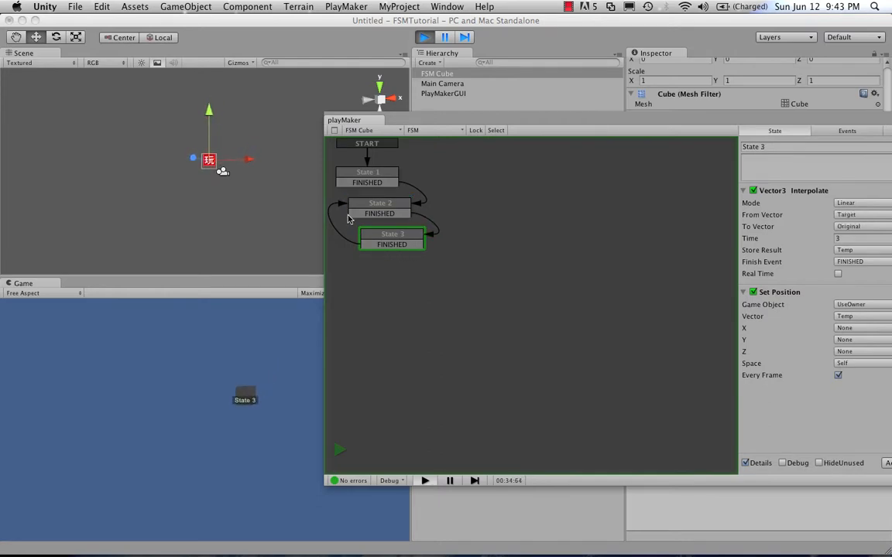
click(380, 208)
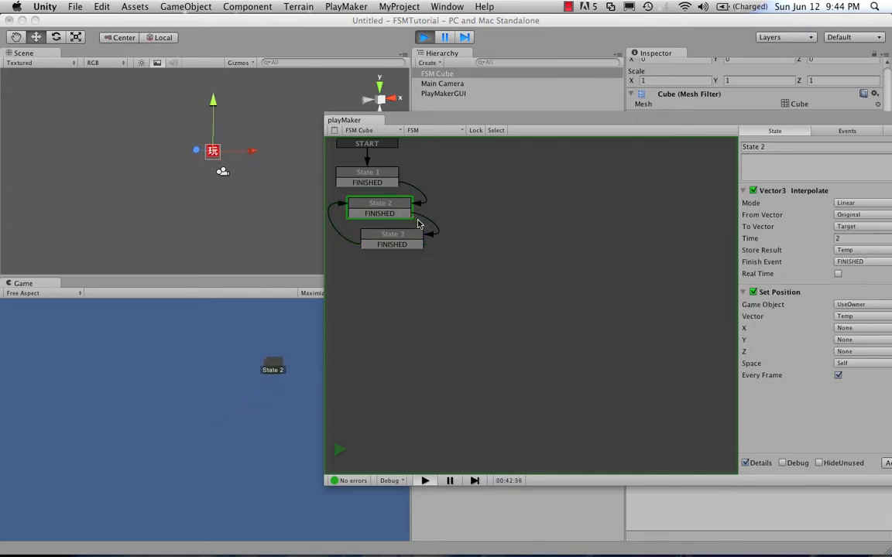
click(391, 239)
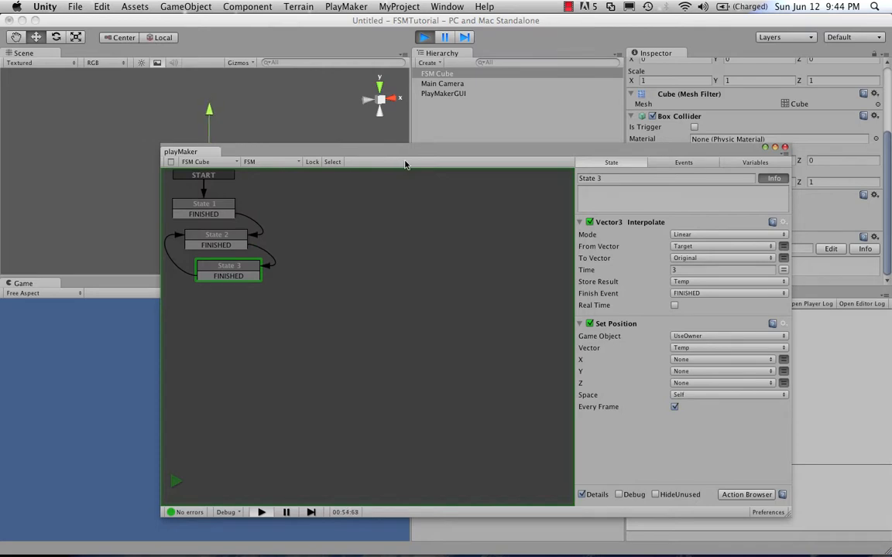
Step: Enlarge the playMaker window to view the Vector3 Interpolate and Set Position actions
click(217, 234)
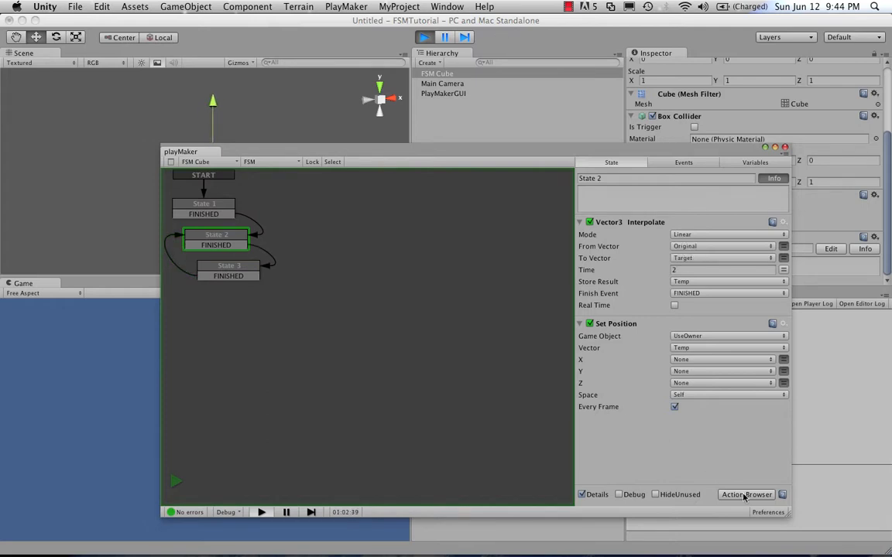
click(745, 494)
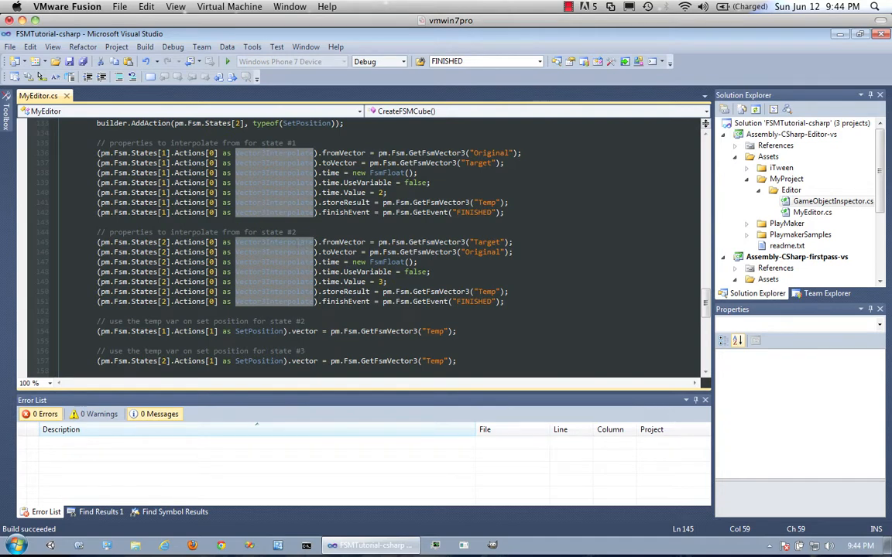
mouse_move(346, 292)
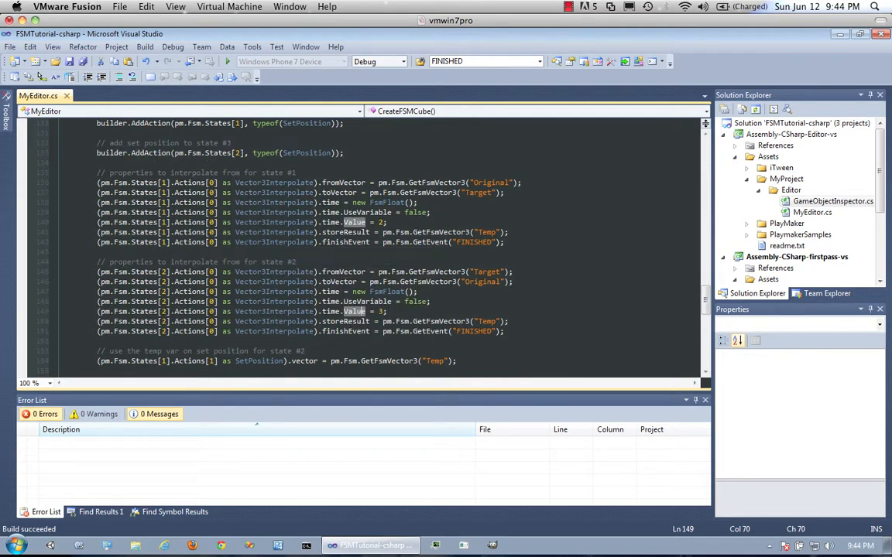
Step: Scroll MyEditor.cs to its end: every-frame settings, save/load actions hack, and OpenWindow call
scroll(down, 3)
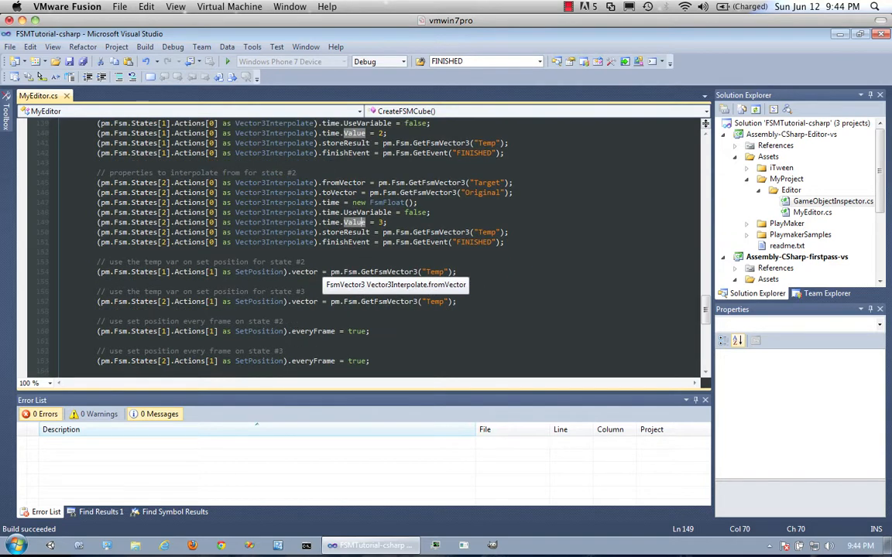
scroll(down, 3)
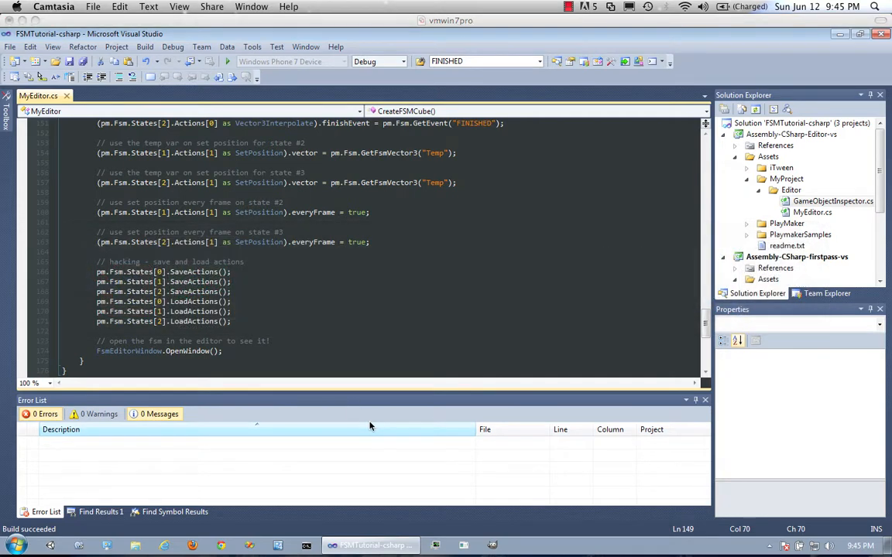
mouse_move(279, 300)
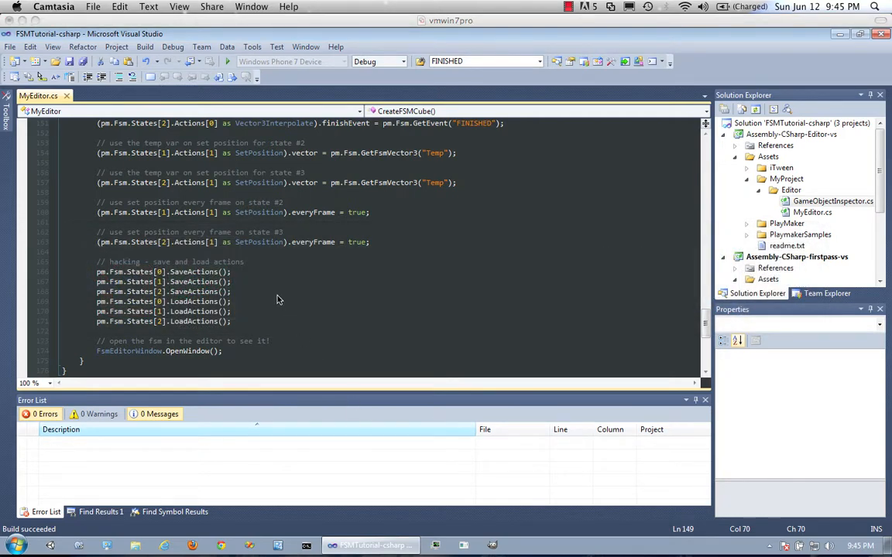